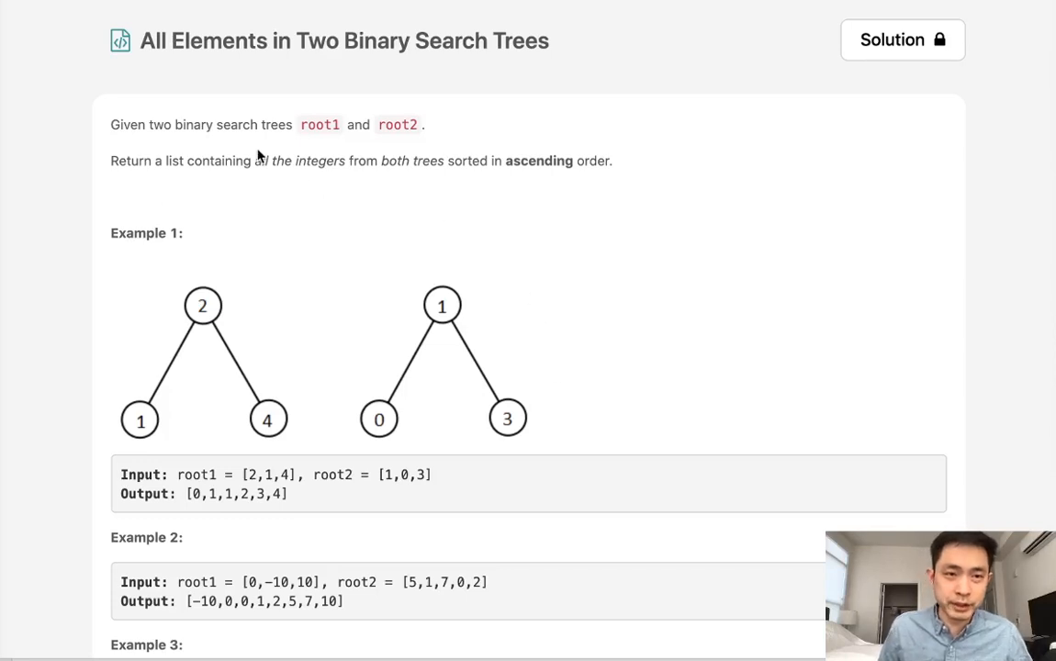
mouse_move(331, 65)
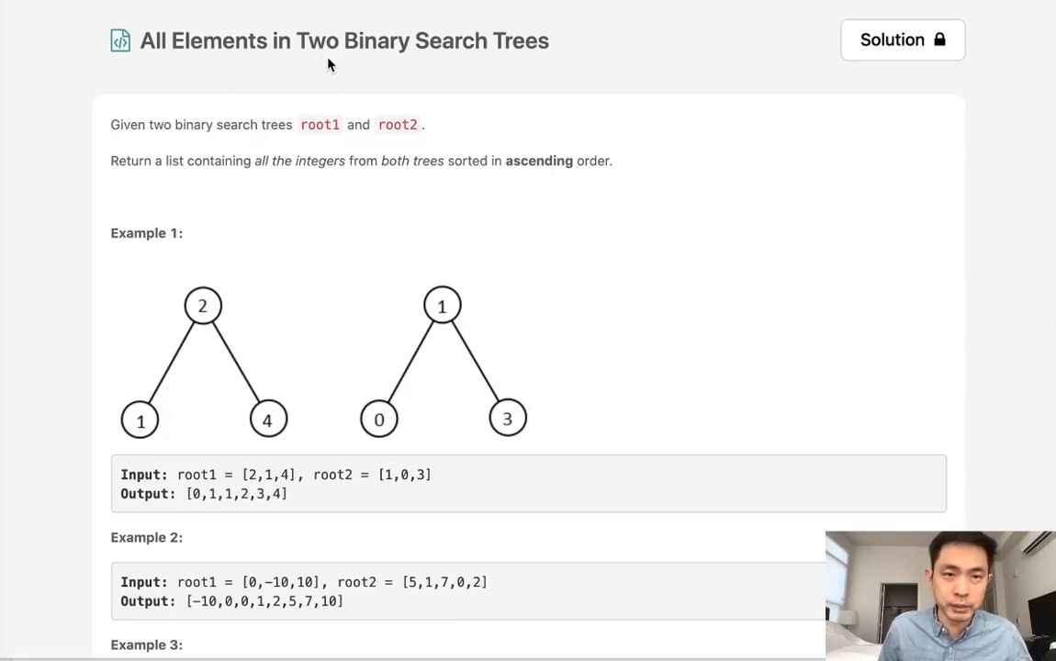
mouse_move(206, 149)
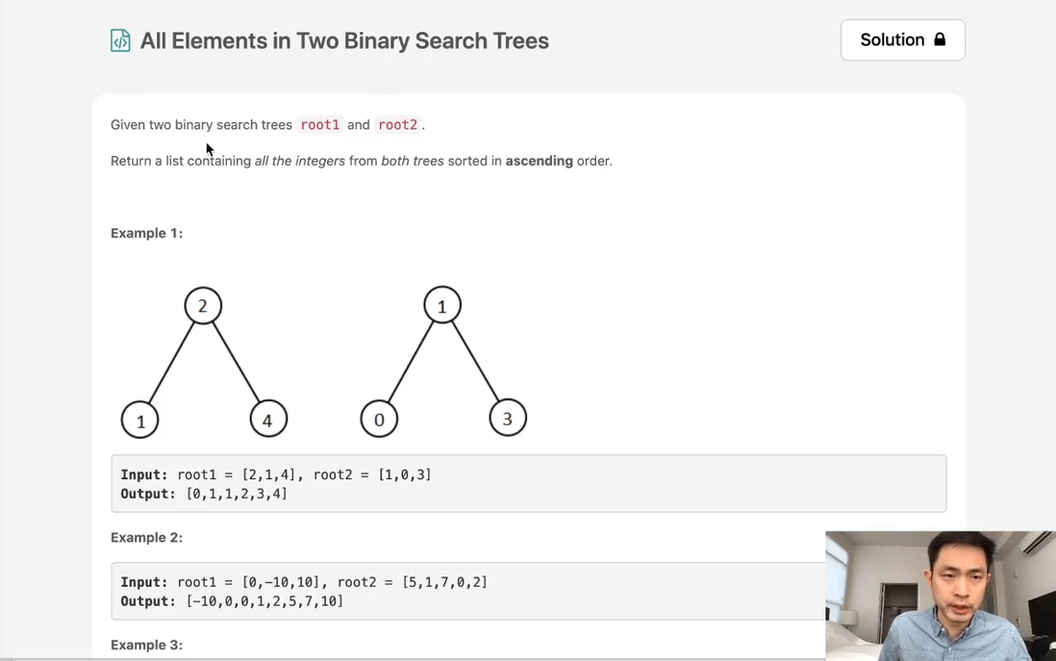
mouse_move(250, 176)
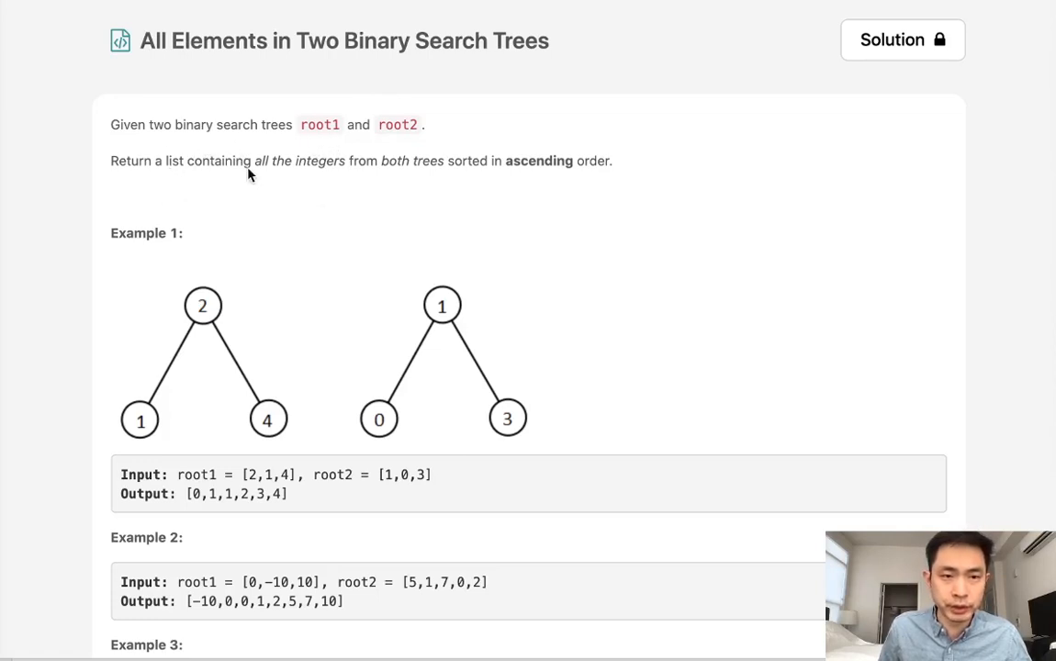
mouse_move(415, 247)
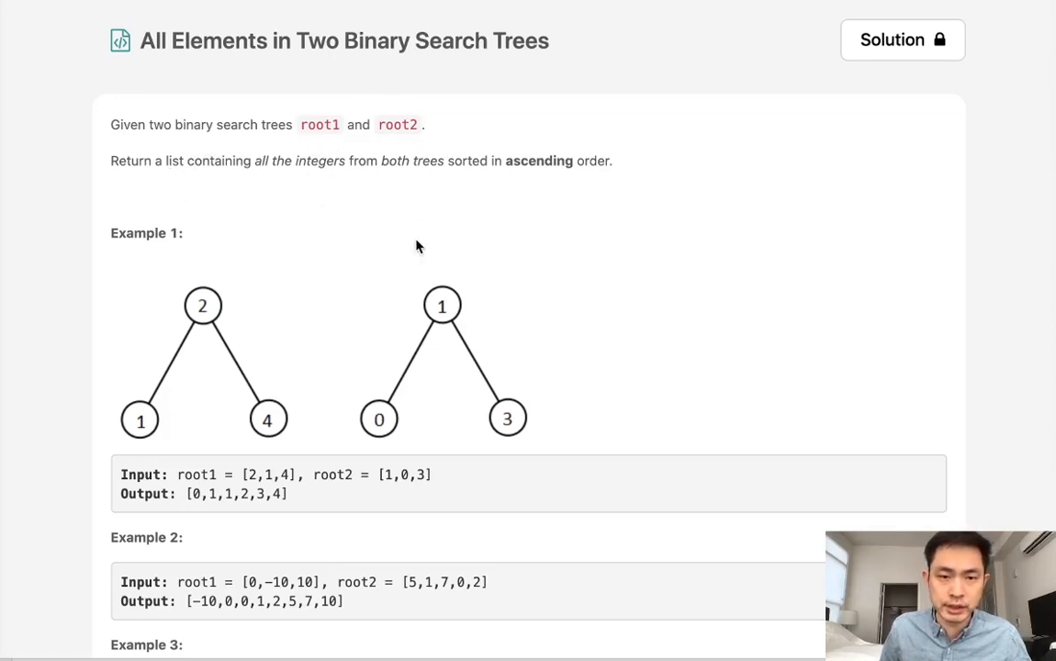
mouse_move(275, 311)
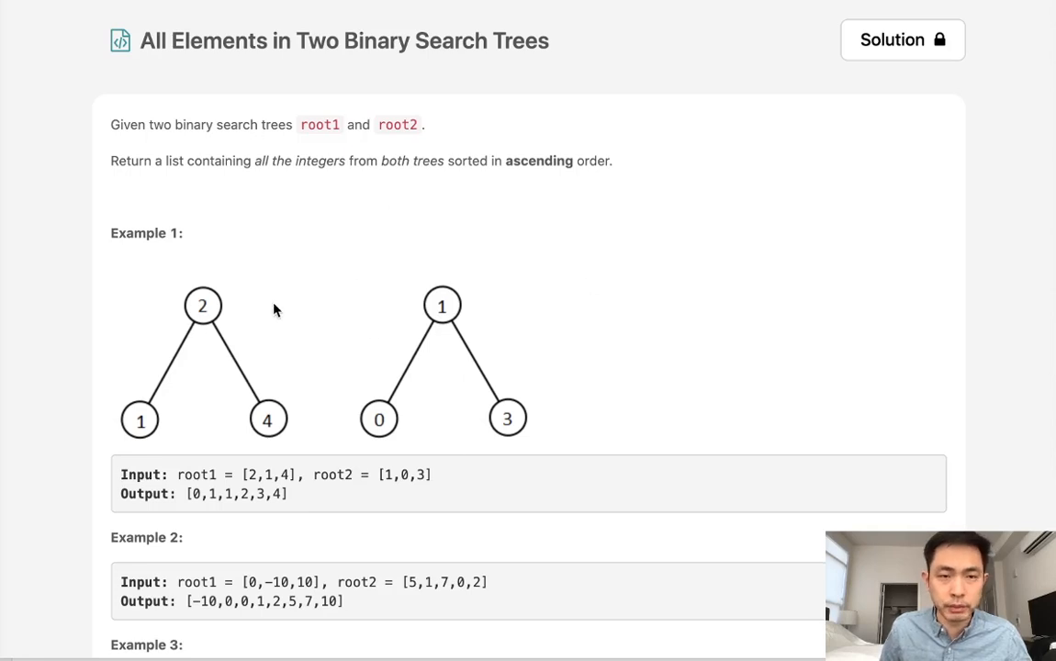
Step: Scroll through the problem description, constraints and hints down to the Python3 code editor
scroll("down", 3)
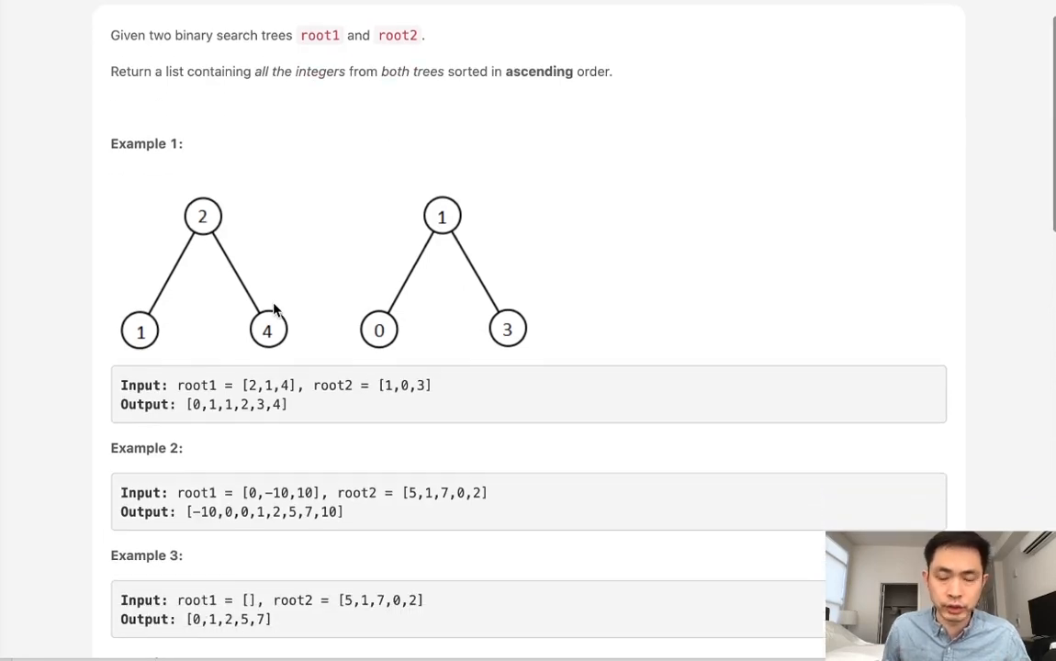
scroll("down", 3)
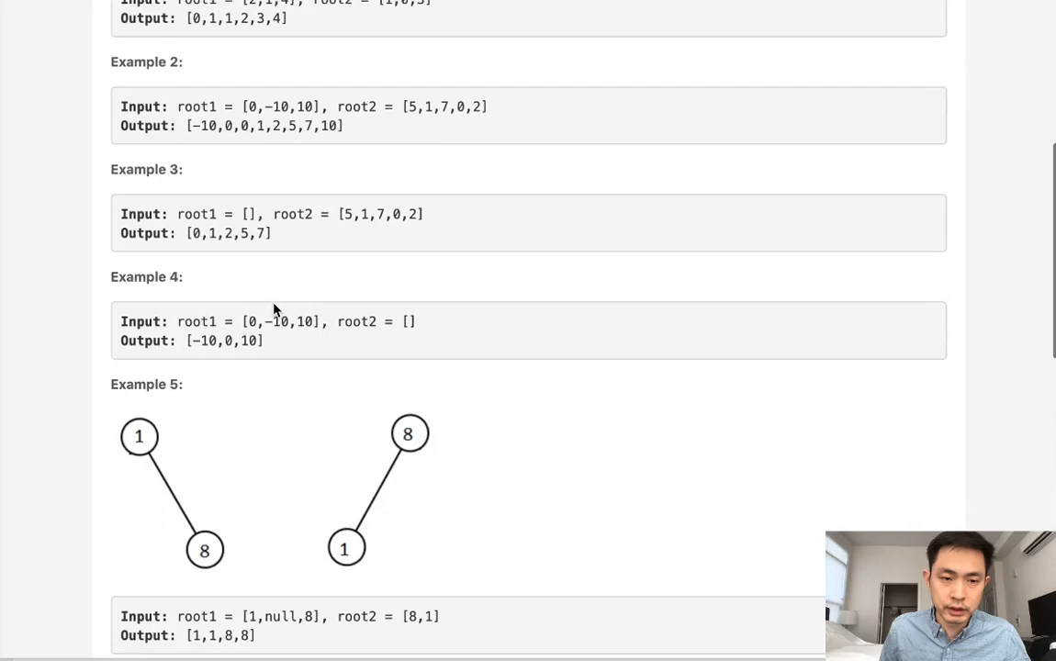
scroll("down", 3)
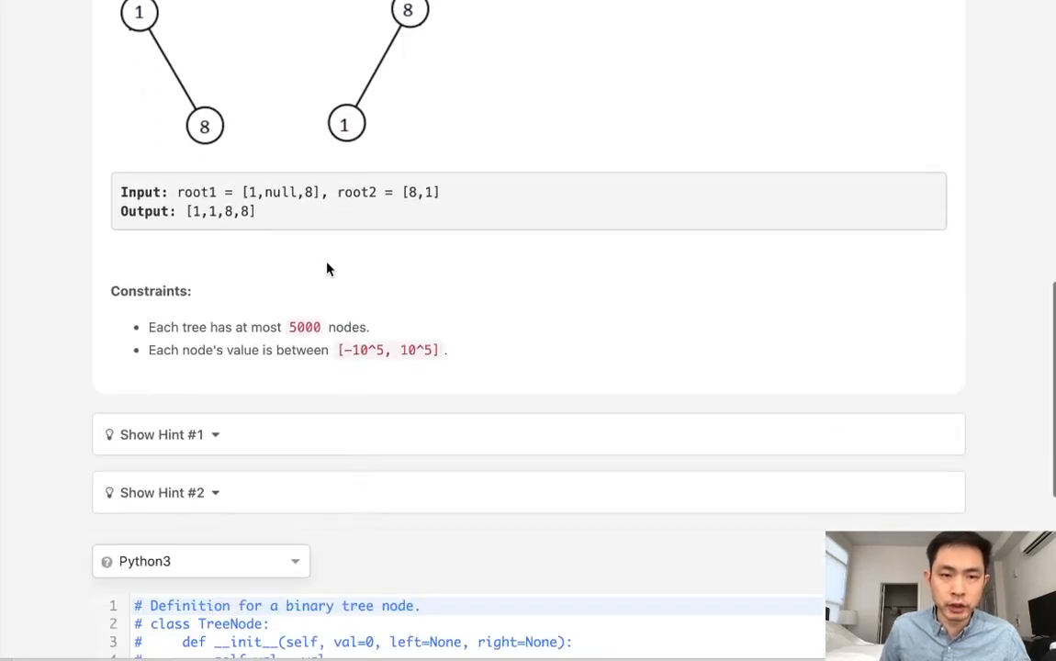
scroll("down", 3)
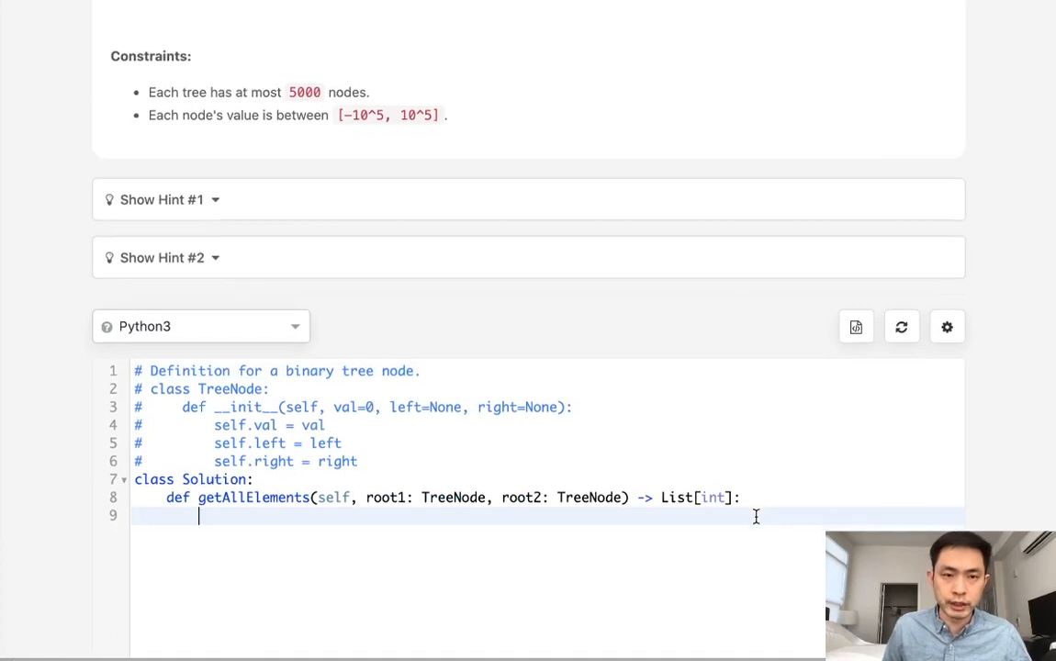
Step: Define the helper 'def inorder(node,output):' with an early 'if not node: return' guard
scroll("up", 3)
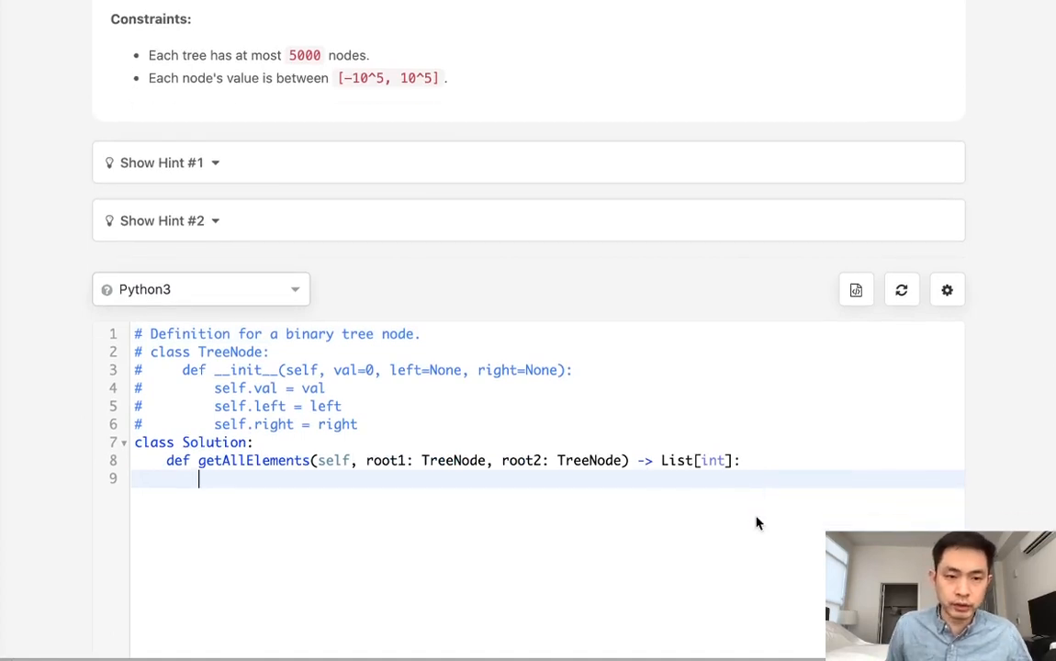
type("d")
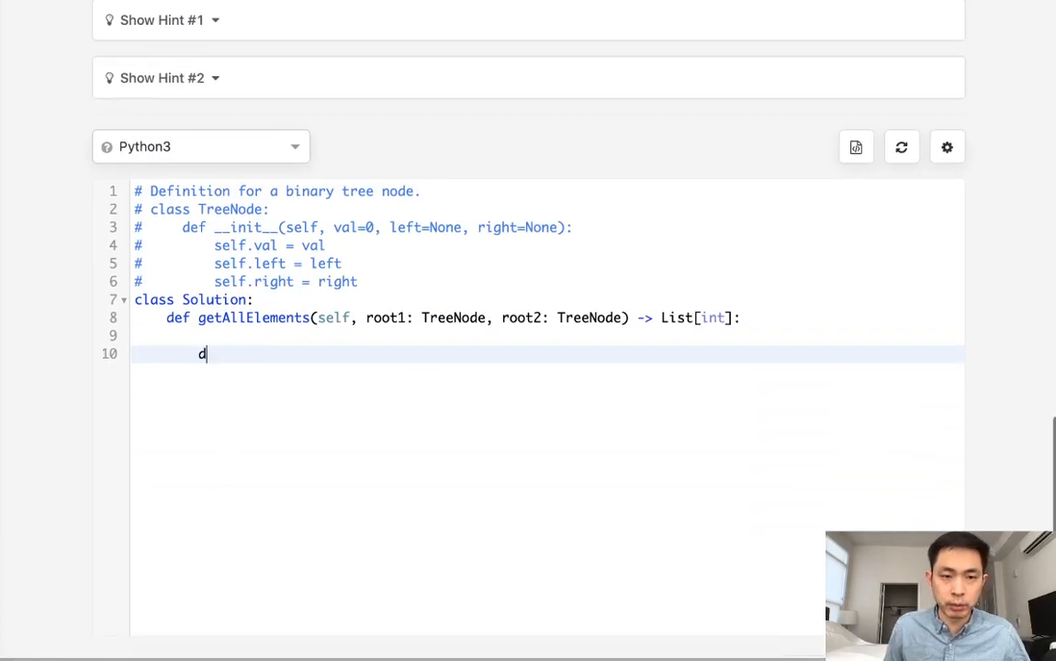
type("ef inorder(n")
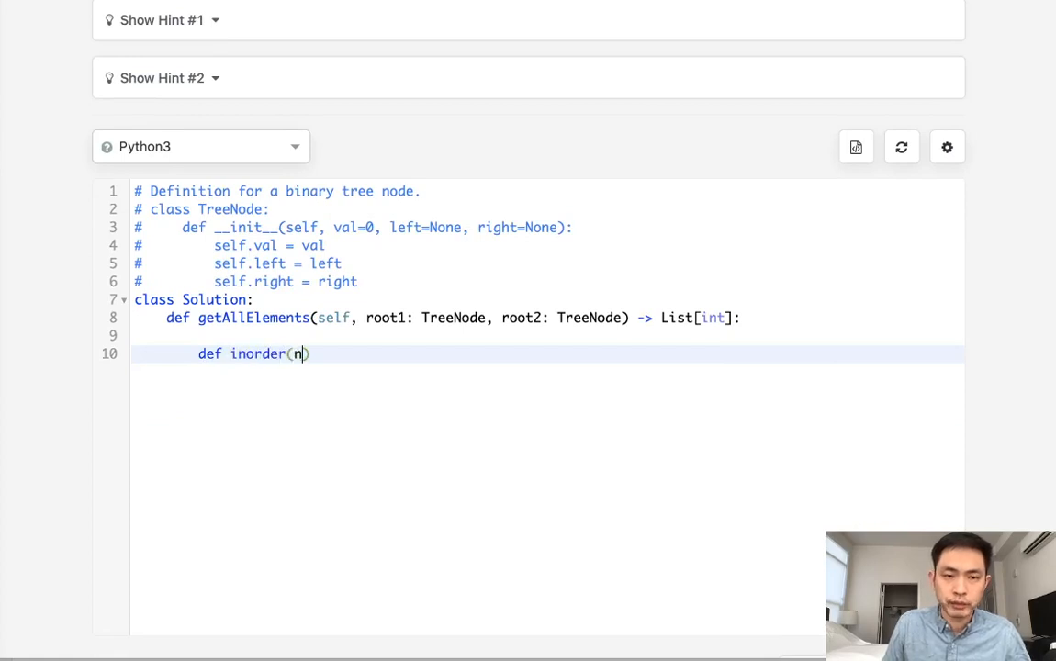
type("ode,")
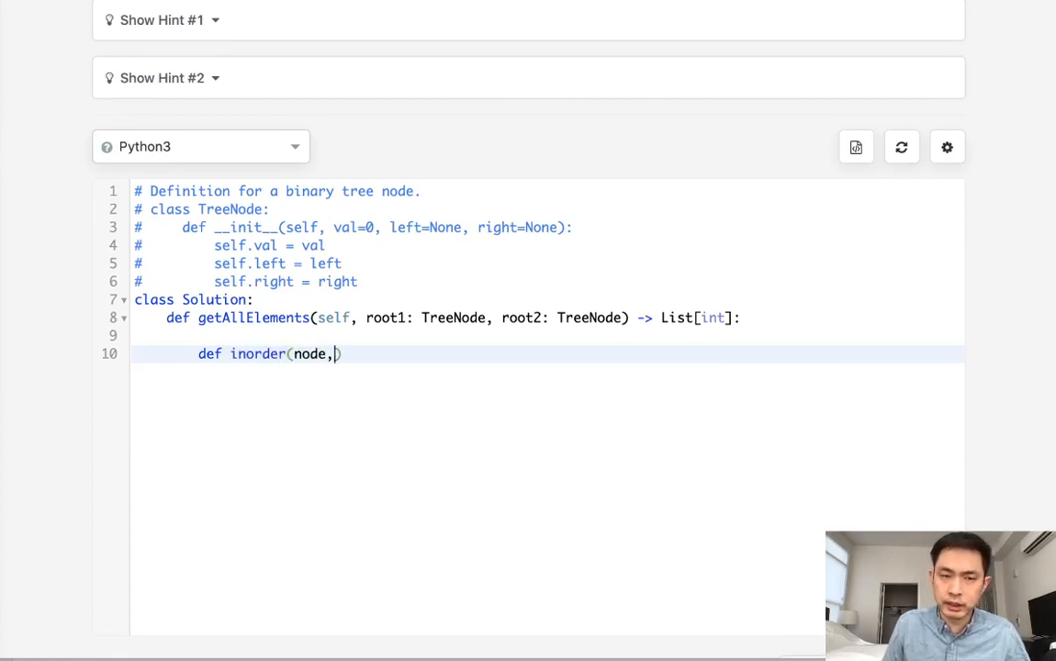
type("output)")
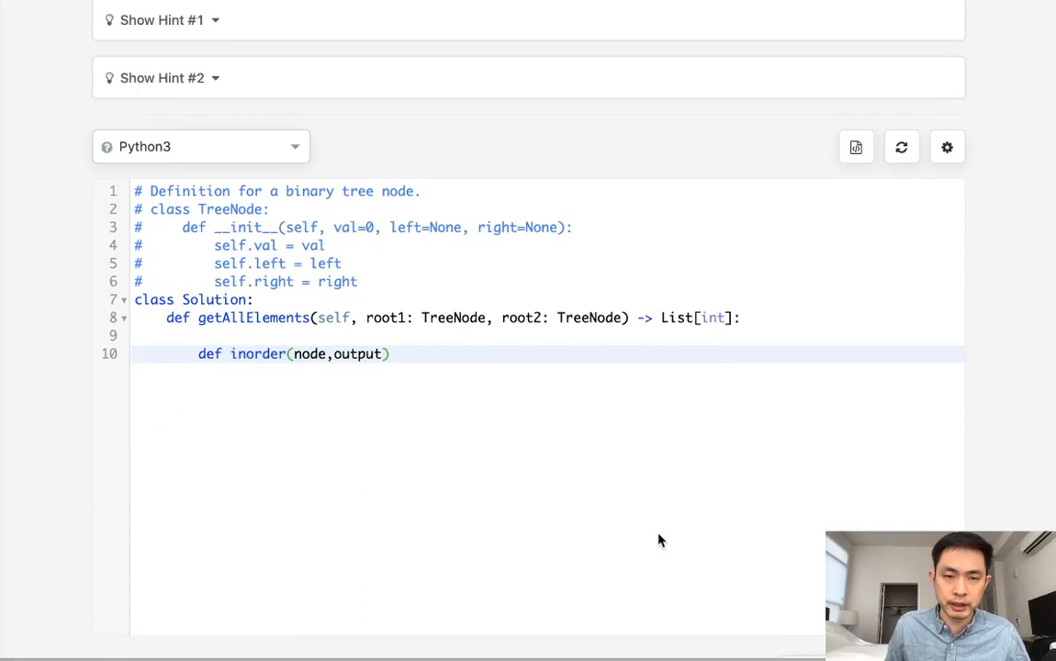
key("Return")
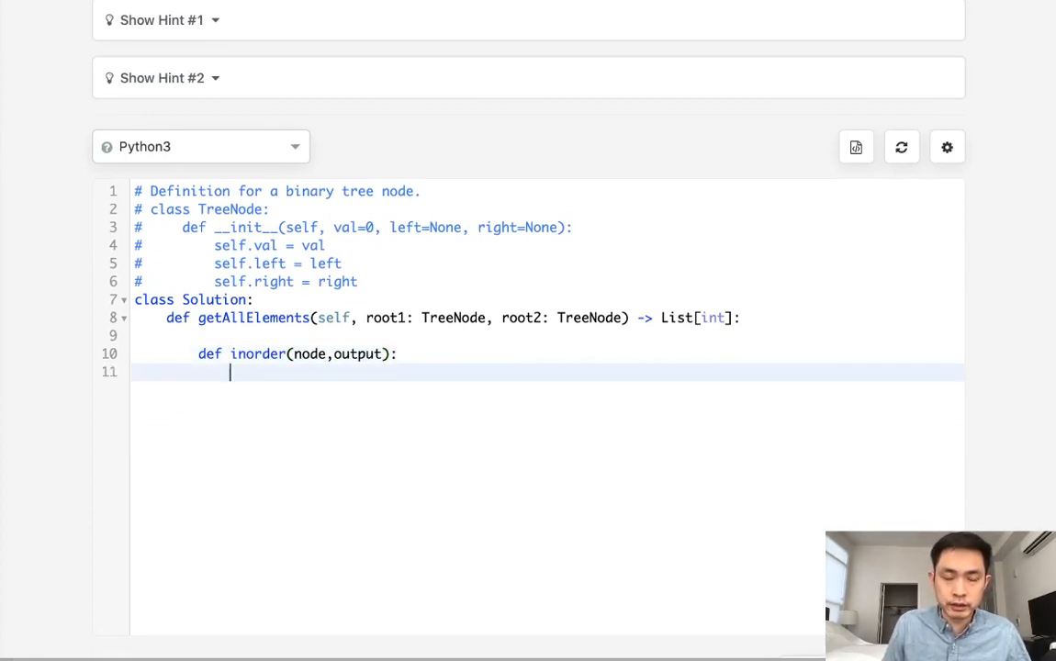
type("if not node")
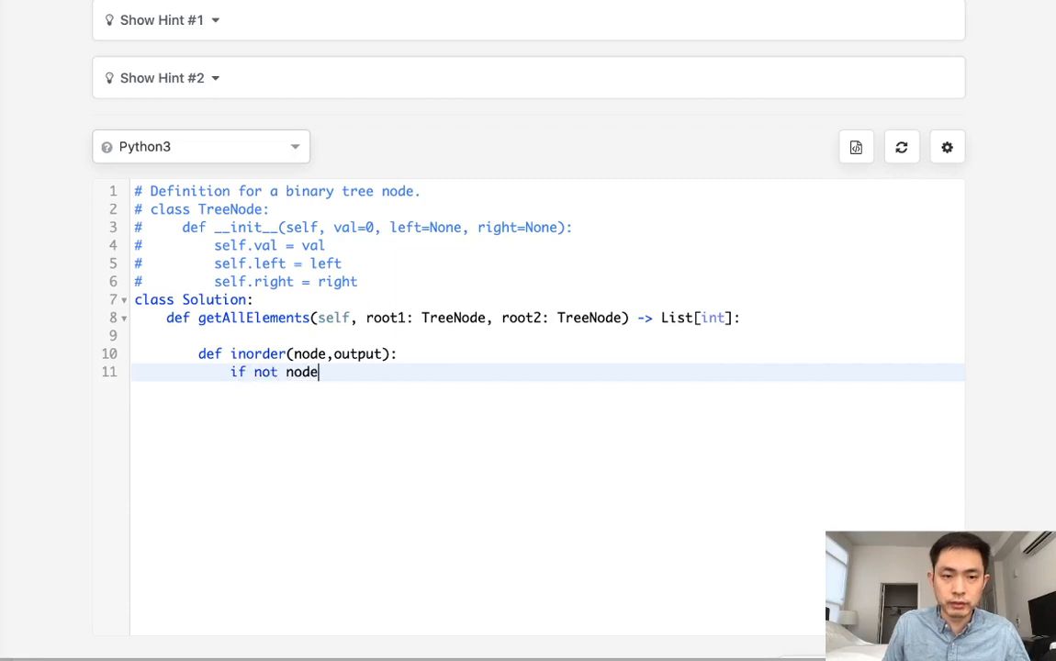
type(": return")
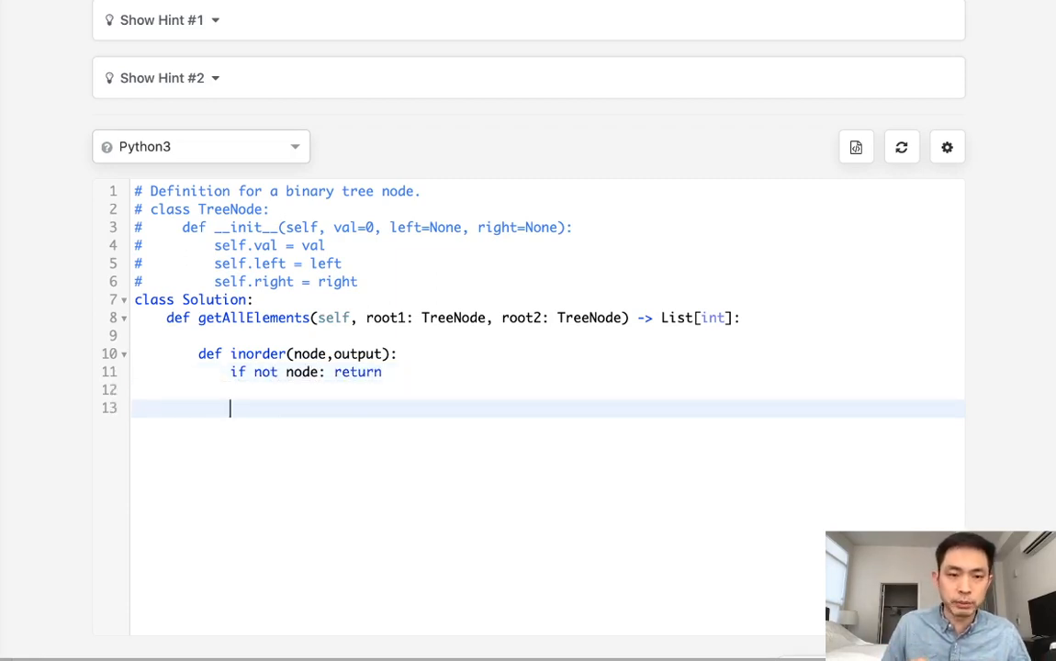
Step: Recurse on node.left, append node.val to output, then recurse on node.right
type("inor")
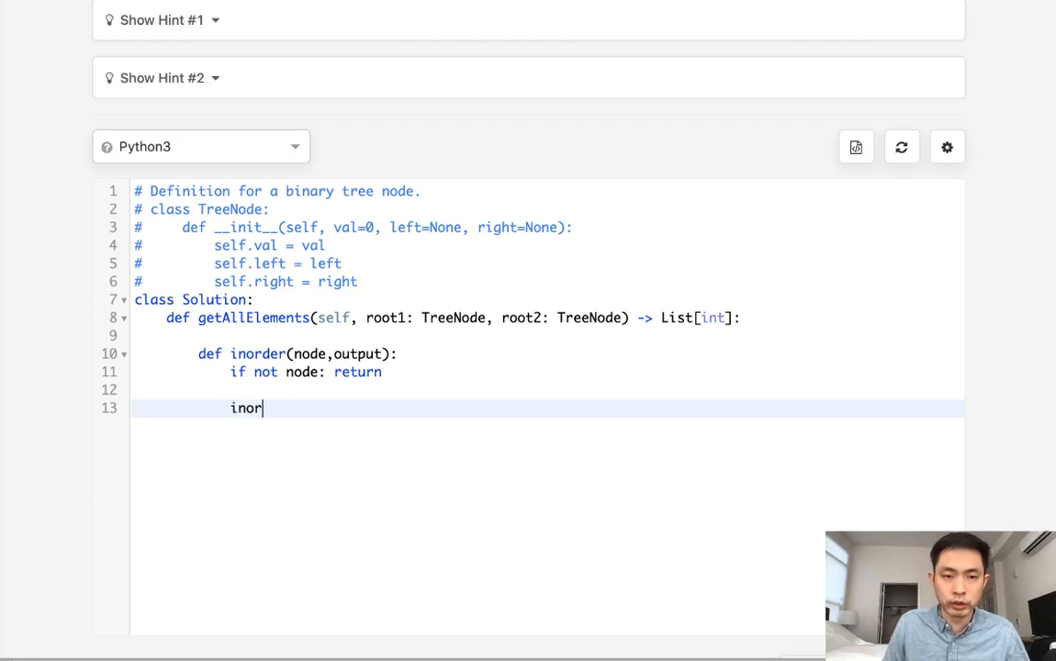
type("der(node.left)")
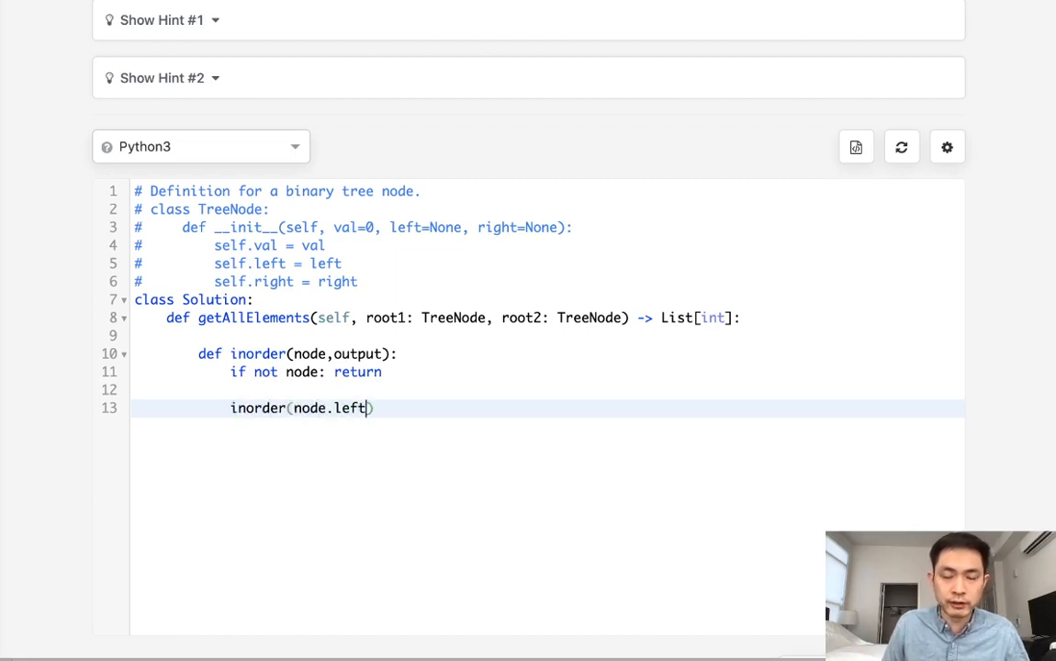
type(",output")
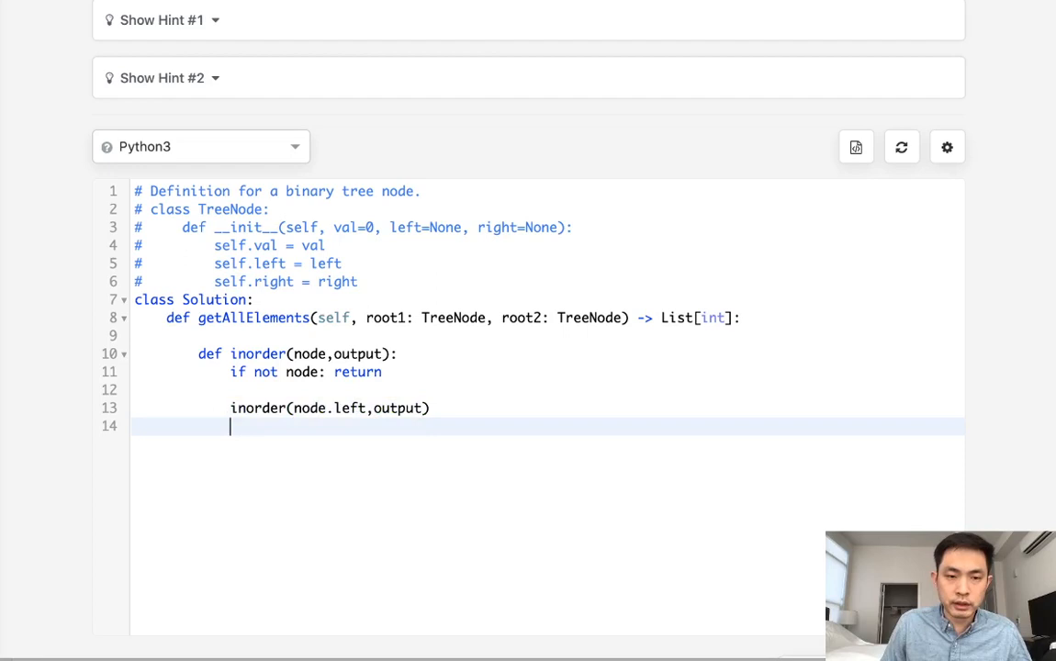
type("output")
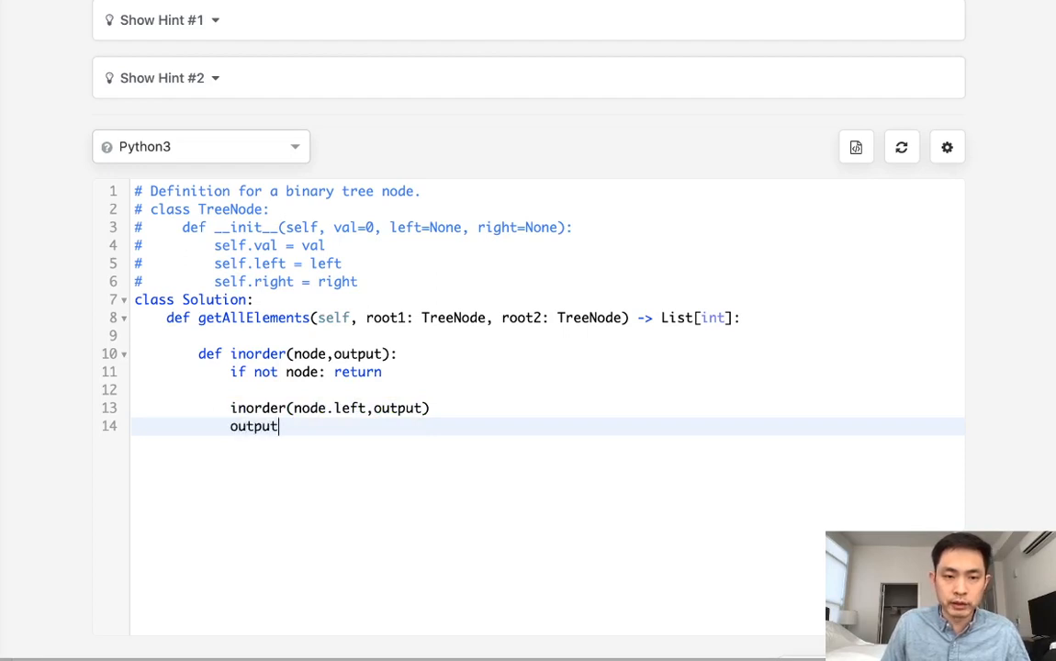
type(".append(node.val)")
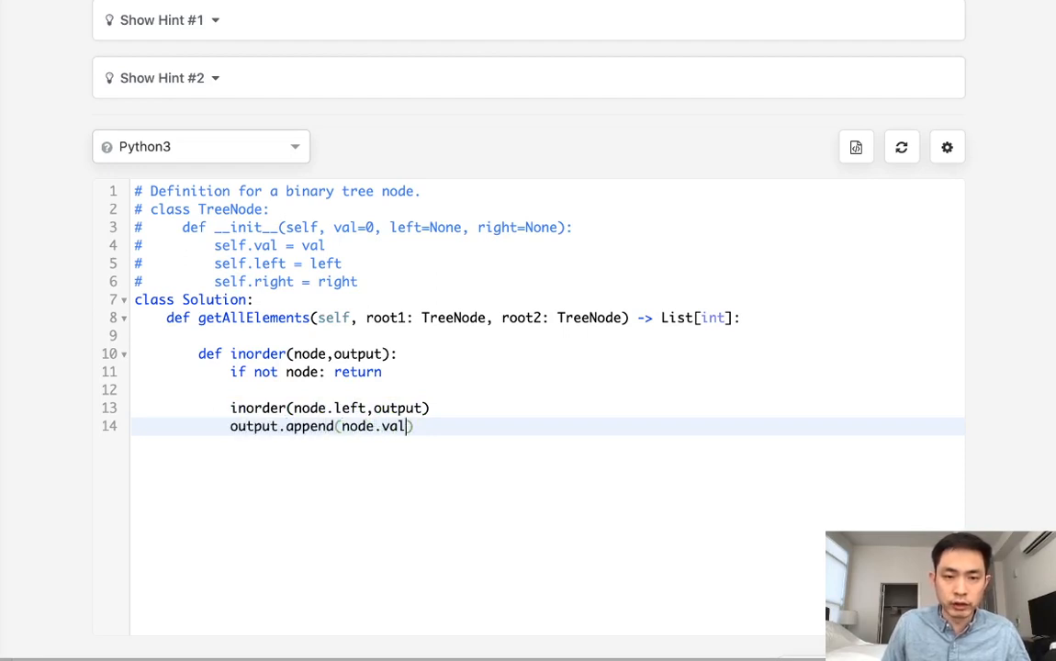
type("inorder(")
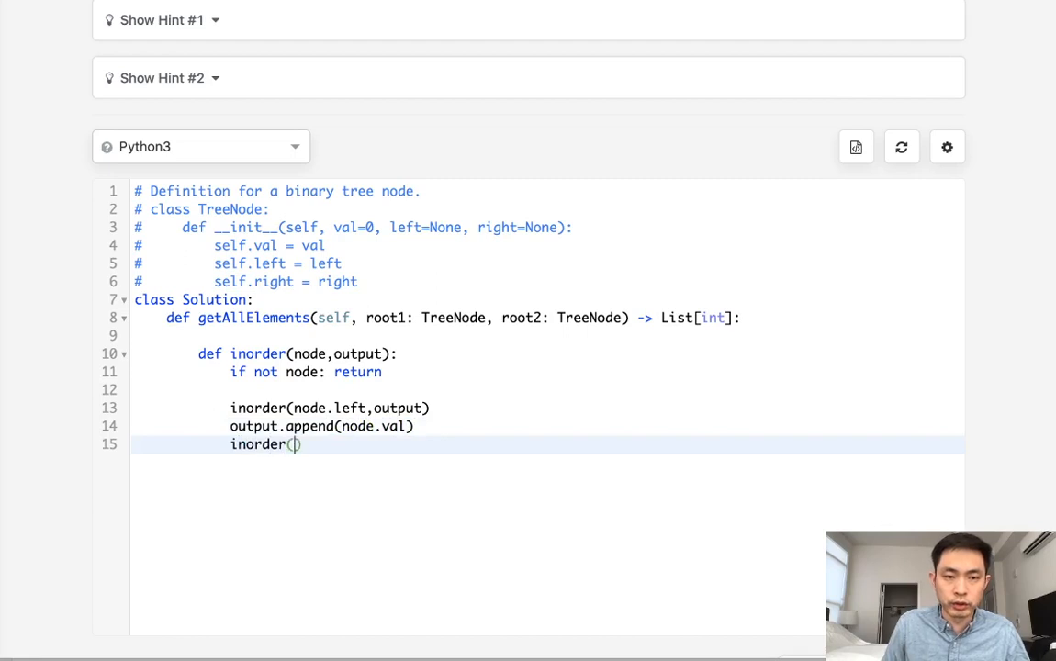
type("node.right,output")
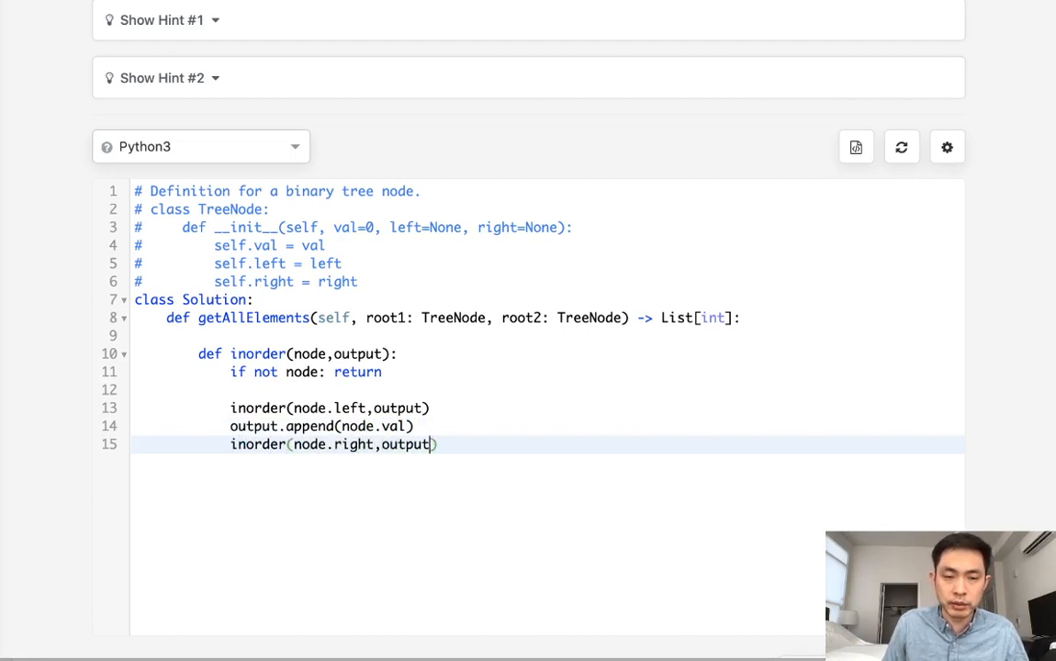
left_click(457, 334)
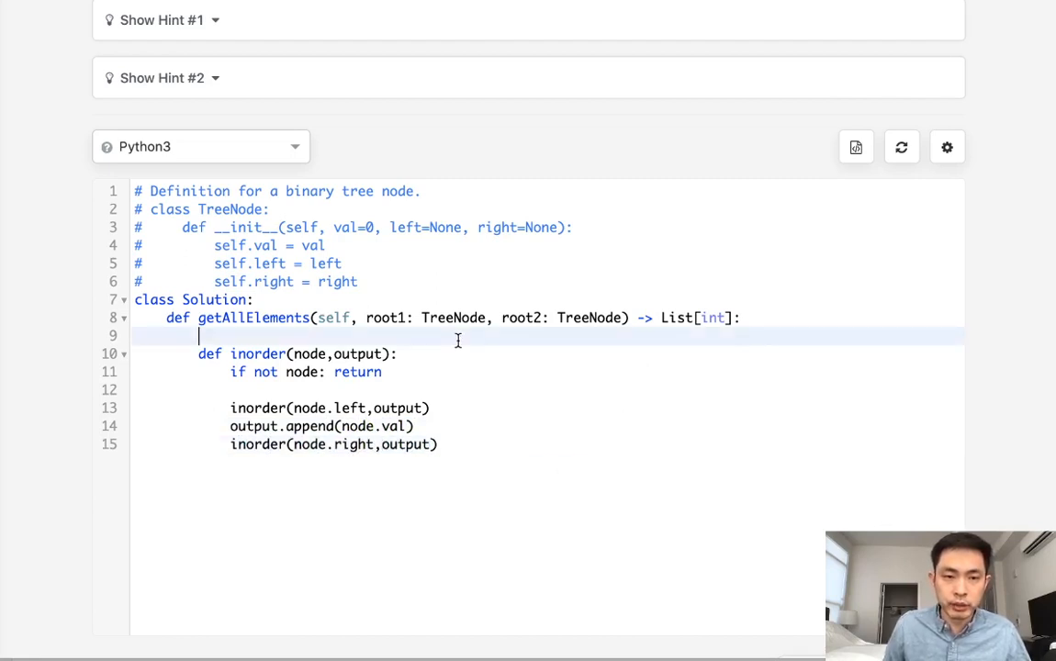
Step: Initialize output = [] and call inorder on root1 and root2 with the shared output list
key("enter")
type("output")
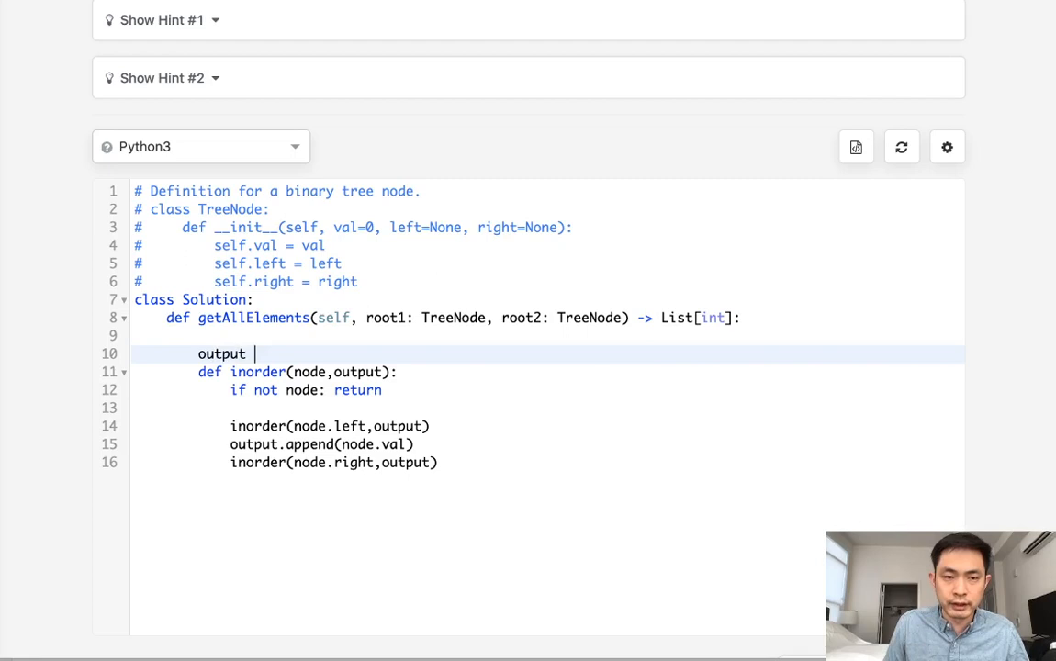
type("= []")
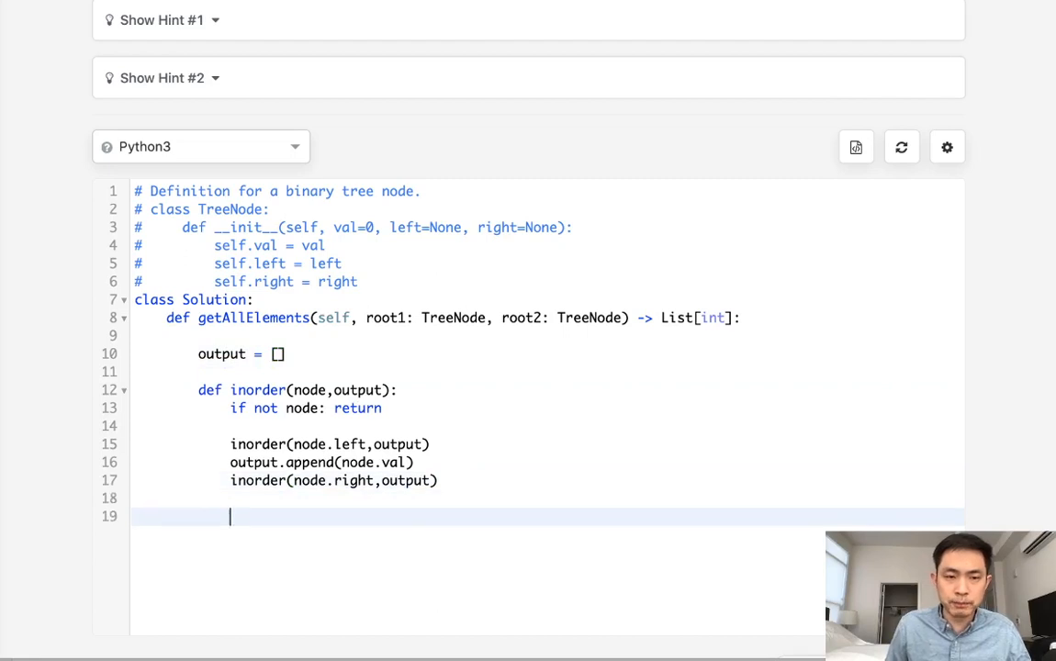
type("inorder()")
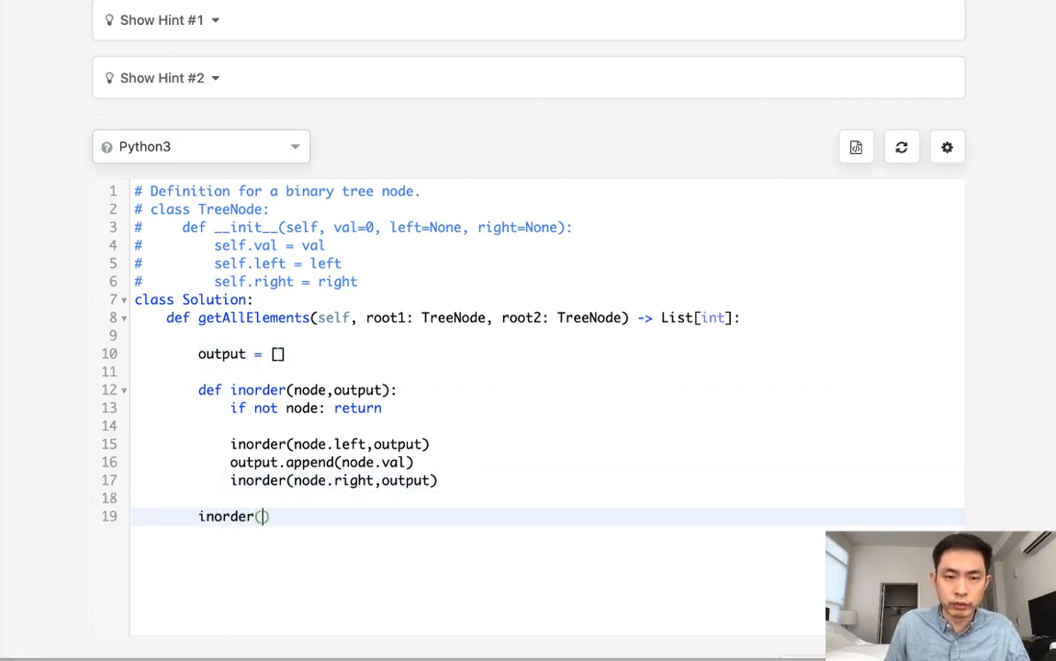
type("root1,output")
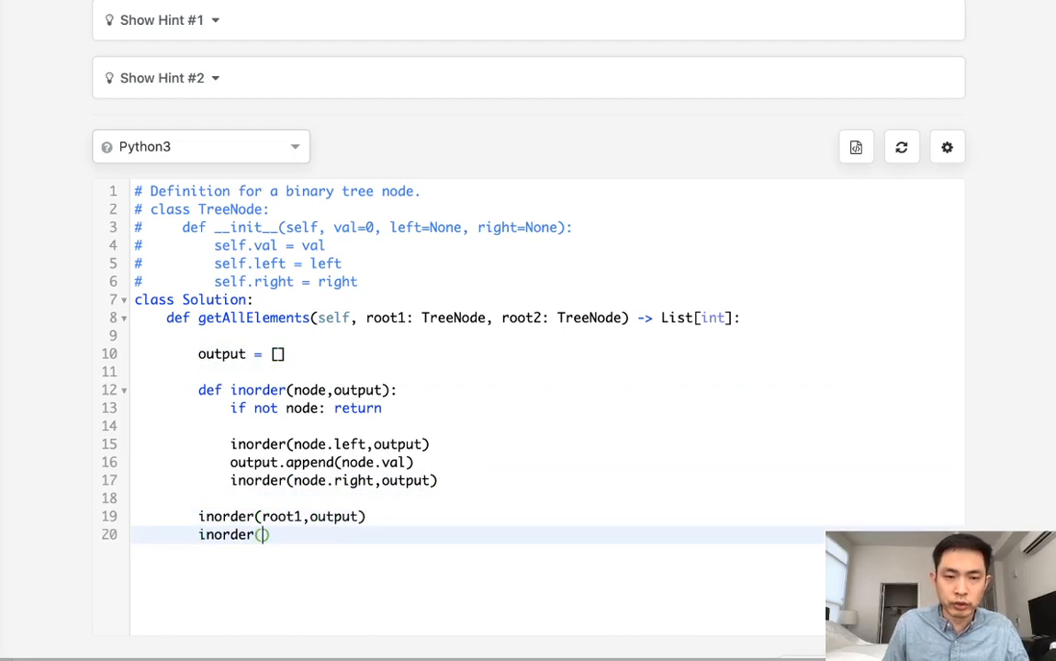
type("root2,output)")
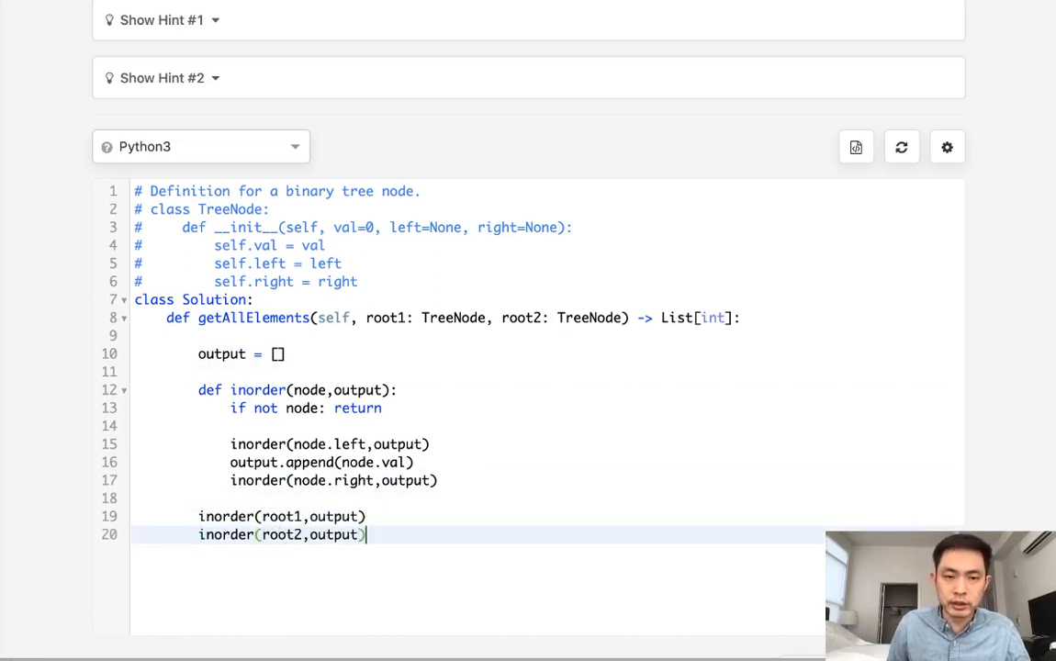
Step: Return sorted(output) as the combined result
key("enter")
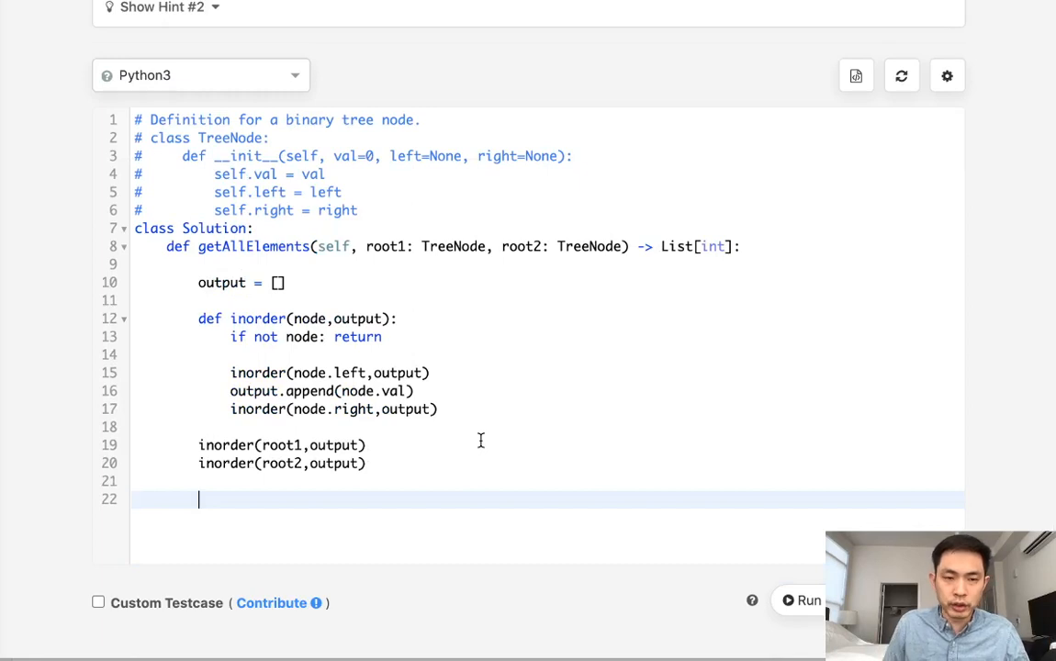
type("return sorted")
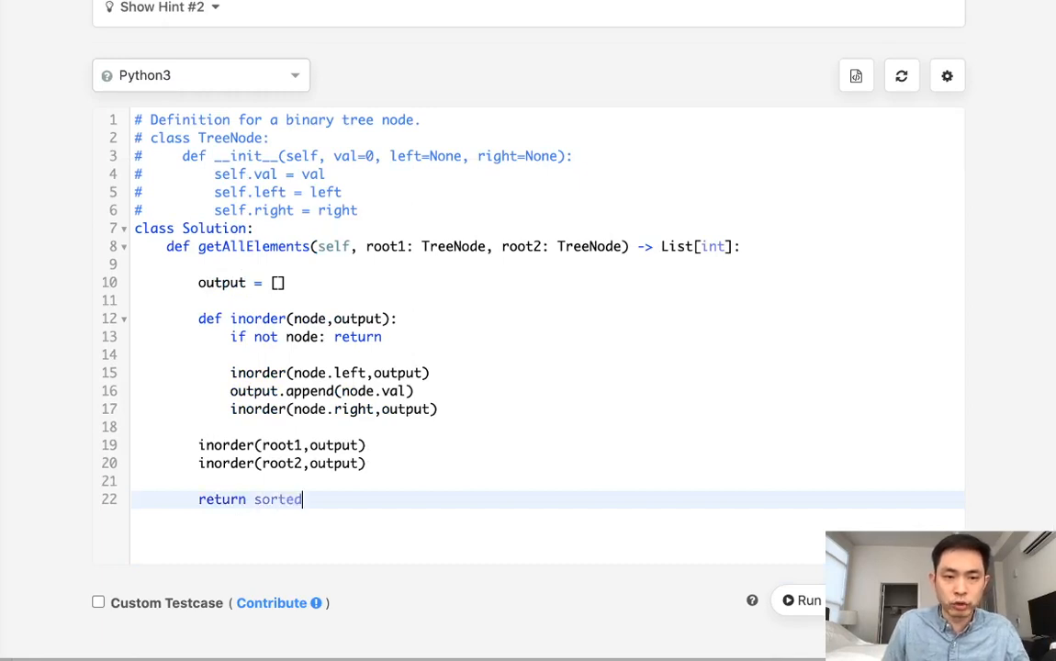
type("(output)")
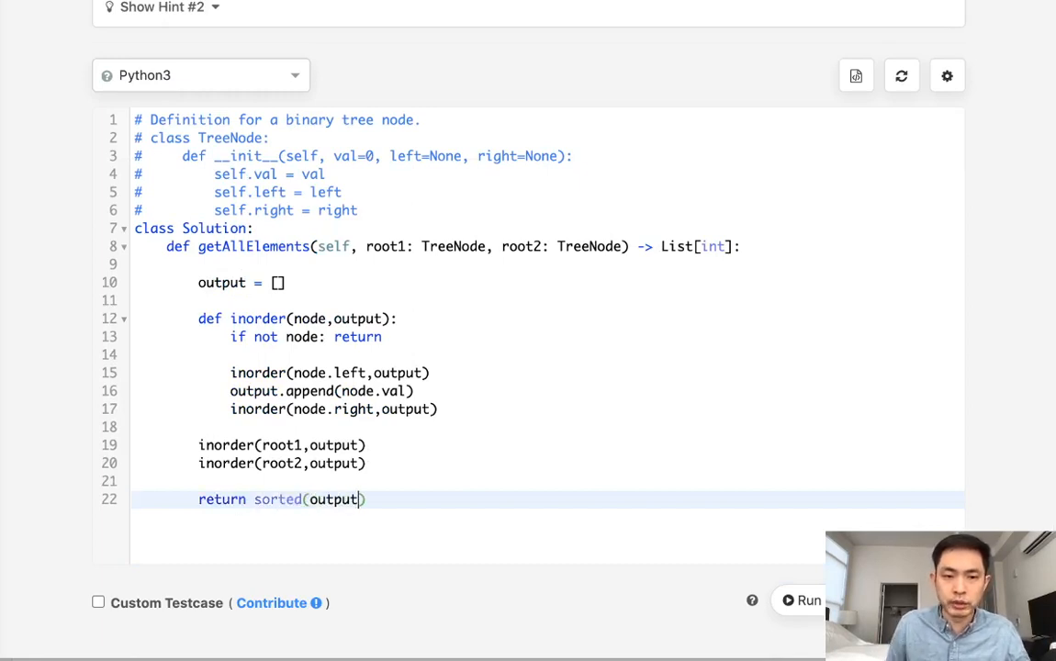
Step: Run the solution on the sample case, confirm [0,1,1,2,3,4] matches, and highlight the sorted call
left_click(808, 600)
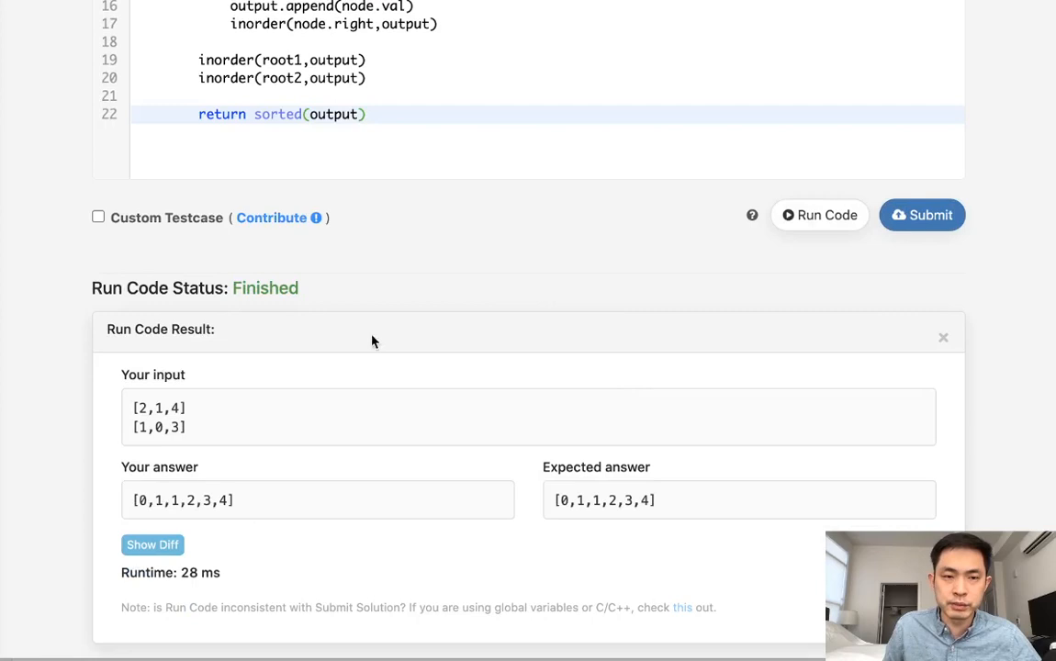
scroll("up", 3)
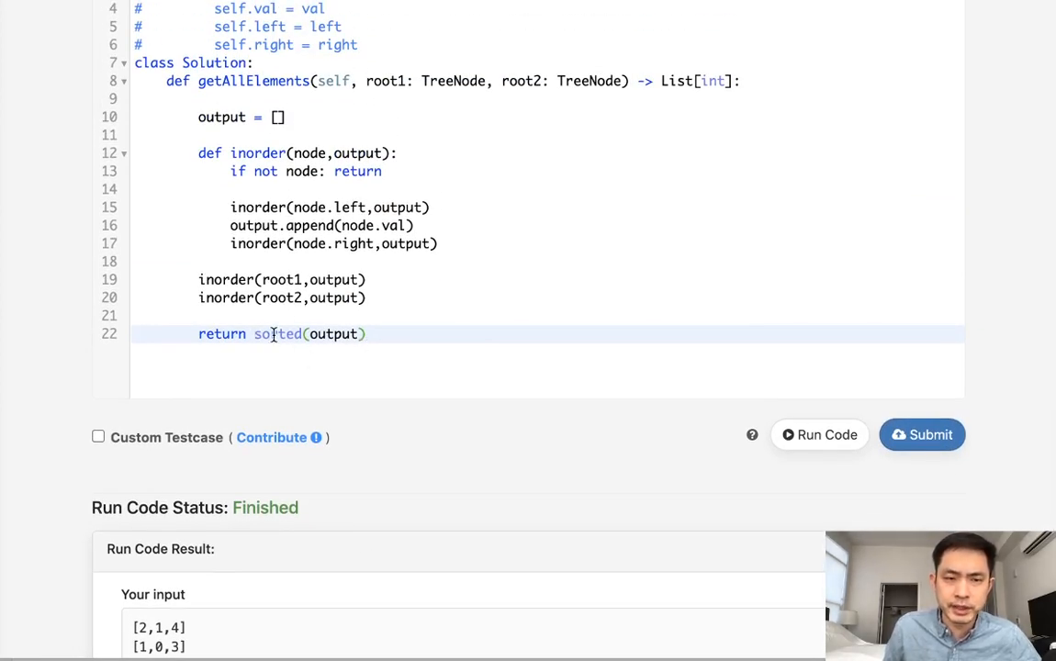
double_click(277, 335)
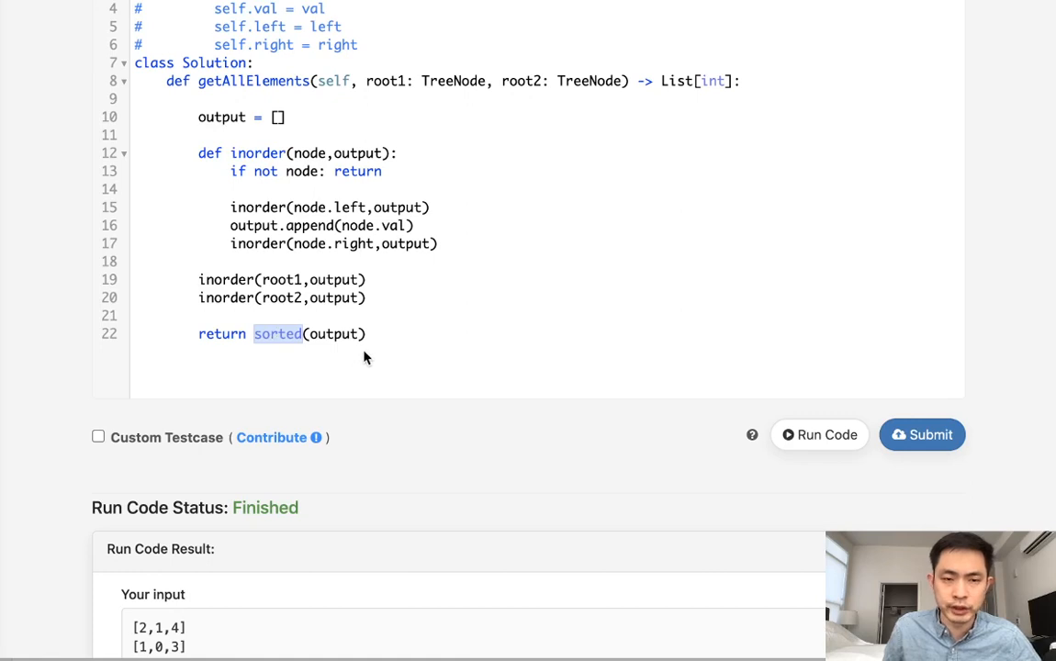
mouse_move(224, 284)
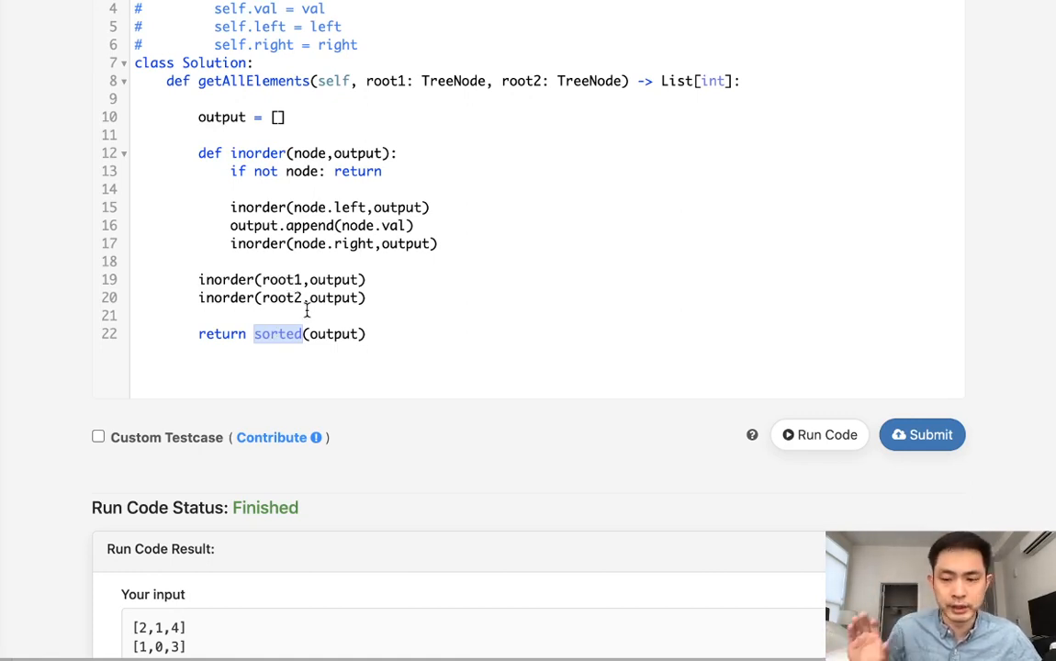
mouse_move(342, 387)
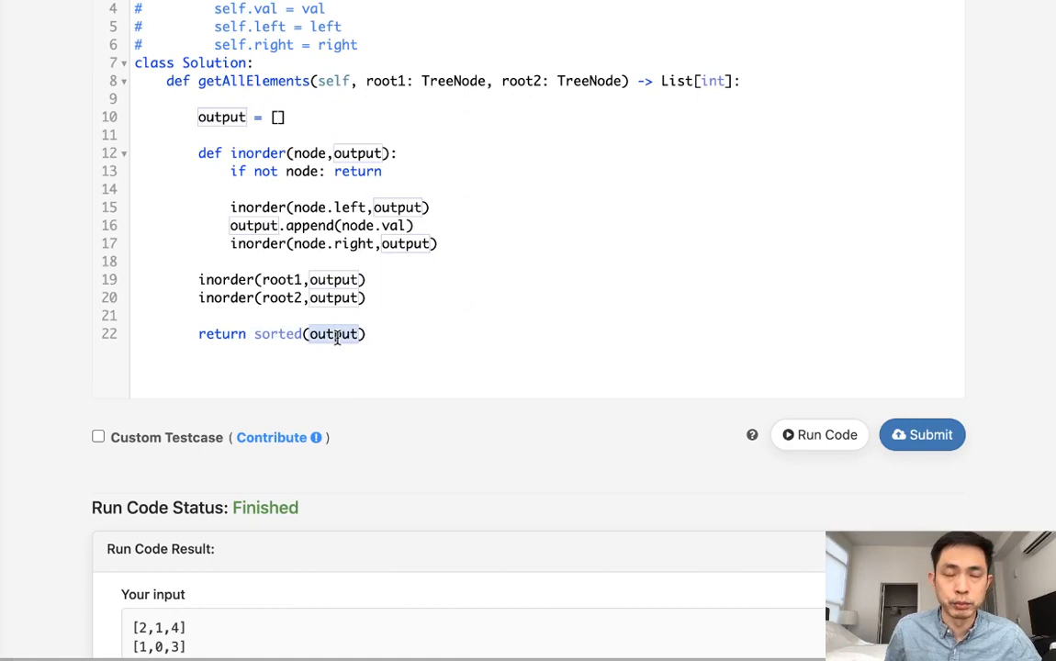
Step: Change line 10 to output1,output2 = [],[] and pass output1 and output2 to the inorder calls
left_click(316, 118)
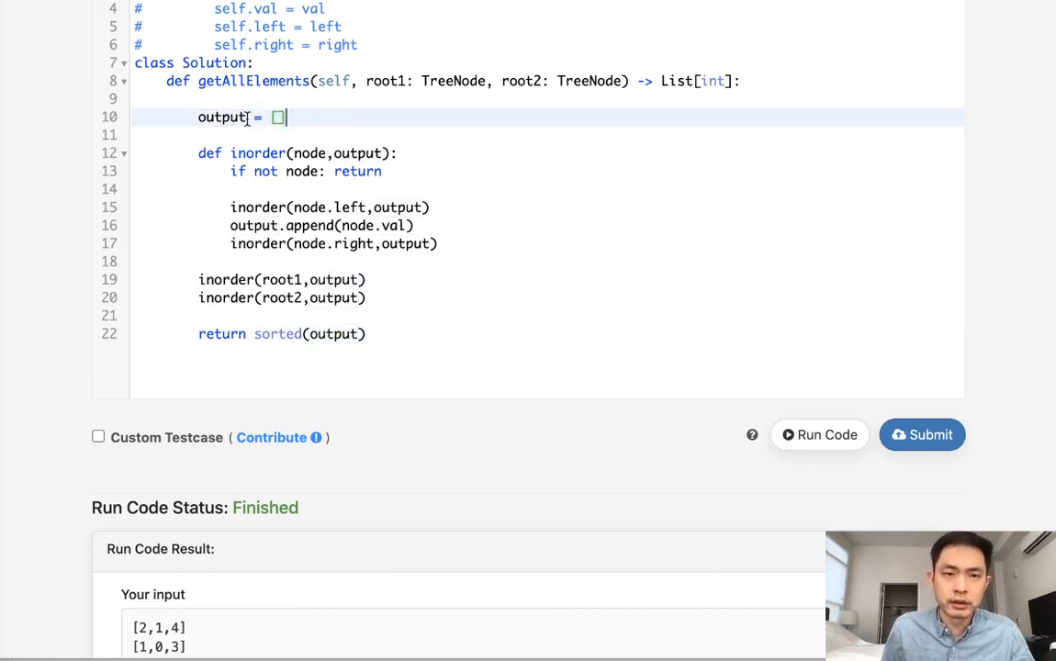
type("1,ou")
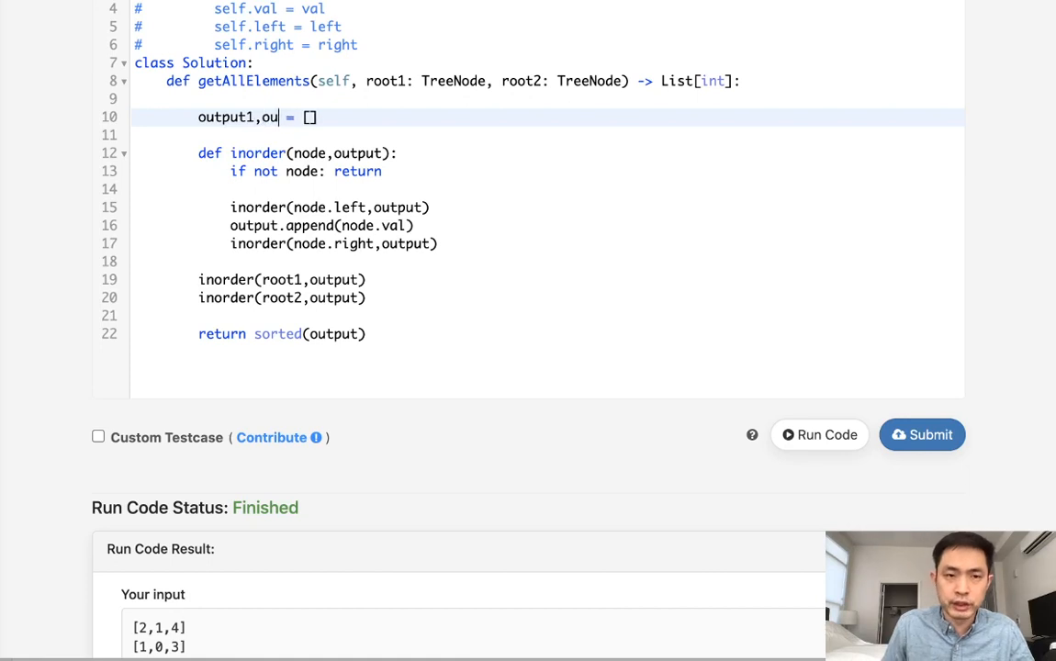
type("tput2")
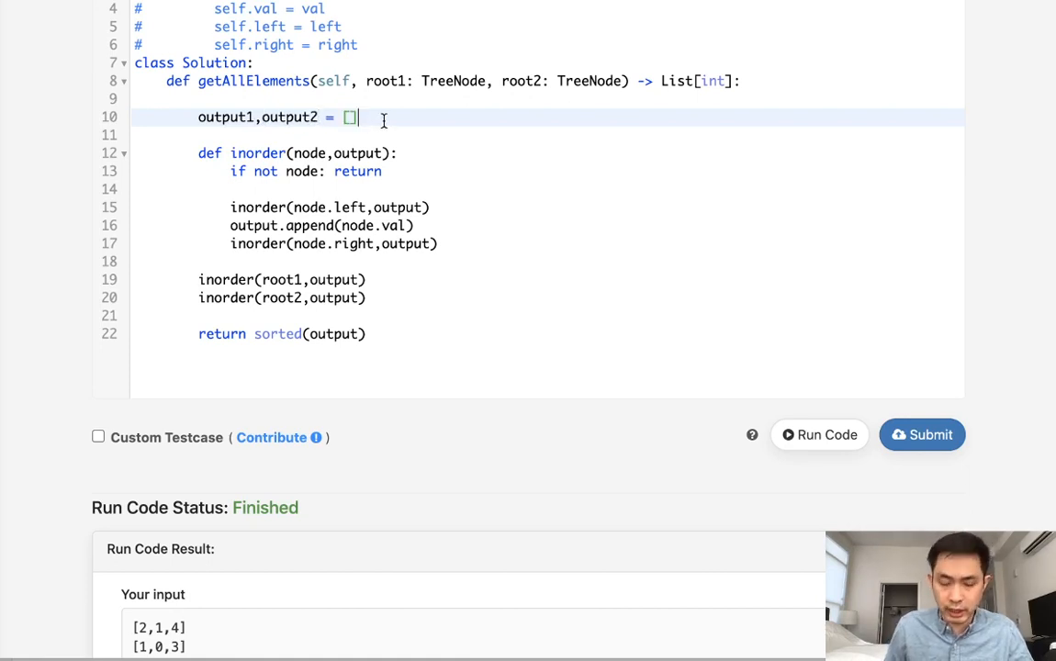
type(",output")
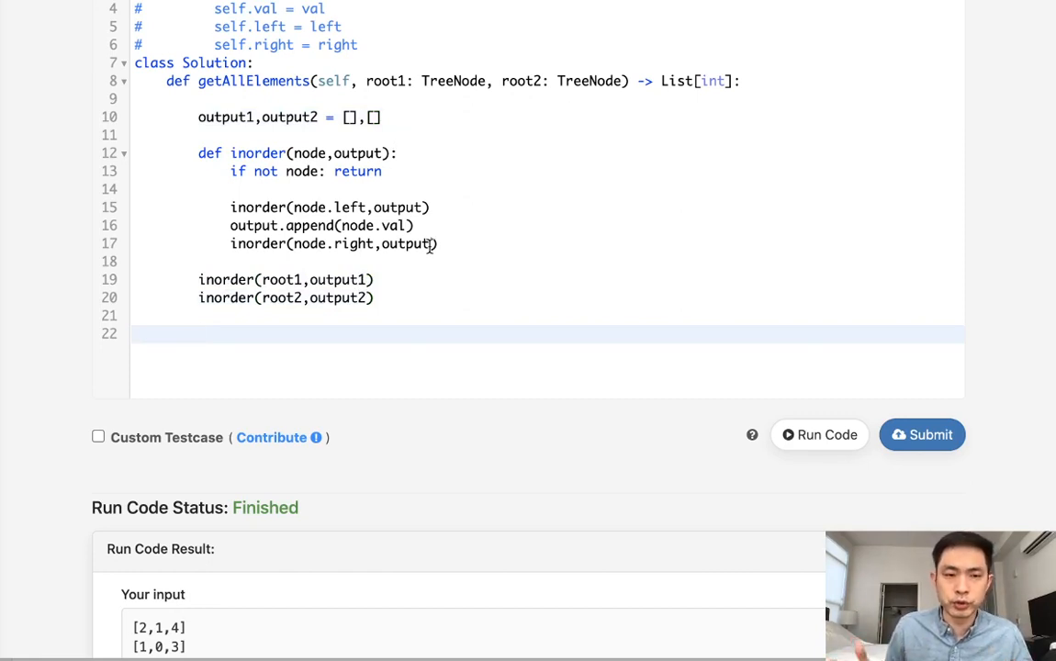
Step: Start the pointer declaration 'i1,i2,' on line 22
left_click(199, 334)
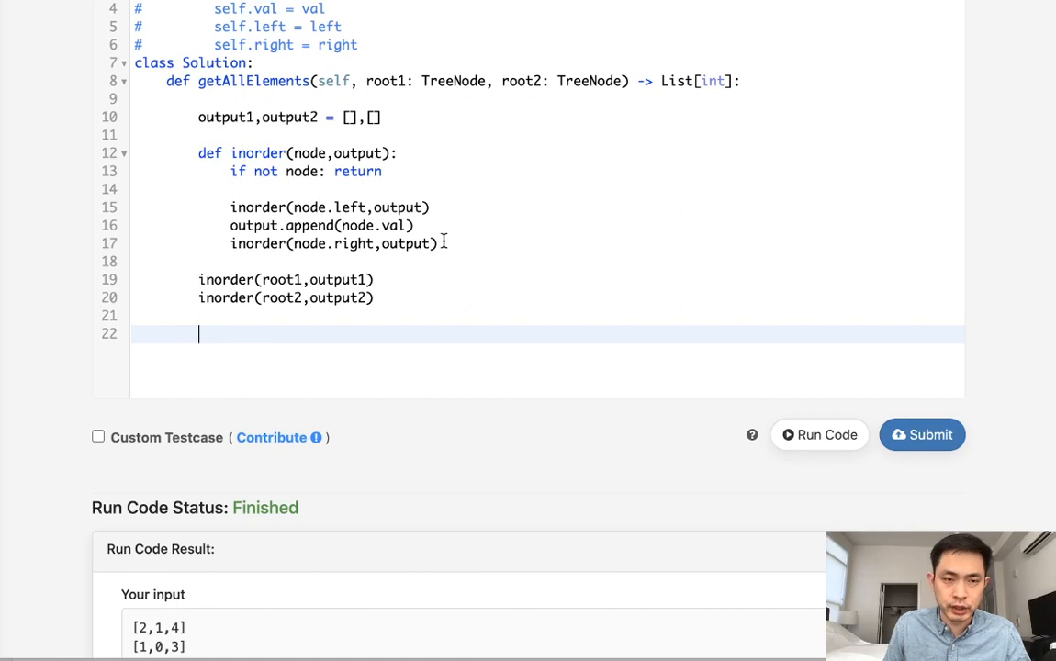
type("i1,i2,")
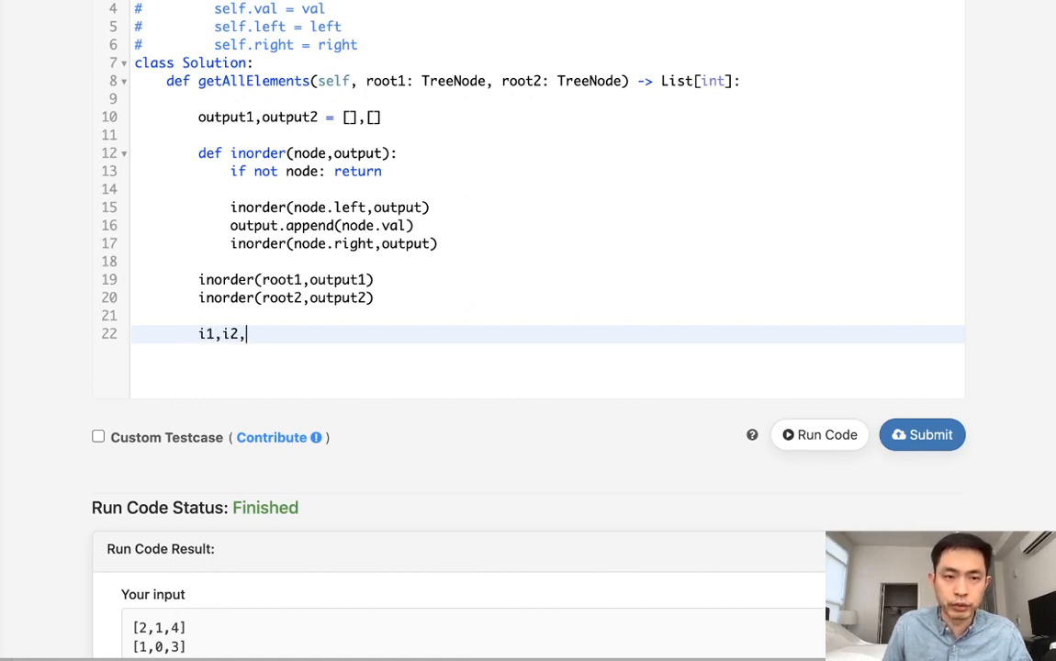
Step: Complete 'i1,i2,N1,N2 = 0,0,len(output1),len(output2)' on line 22
type("N1,N2 =")
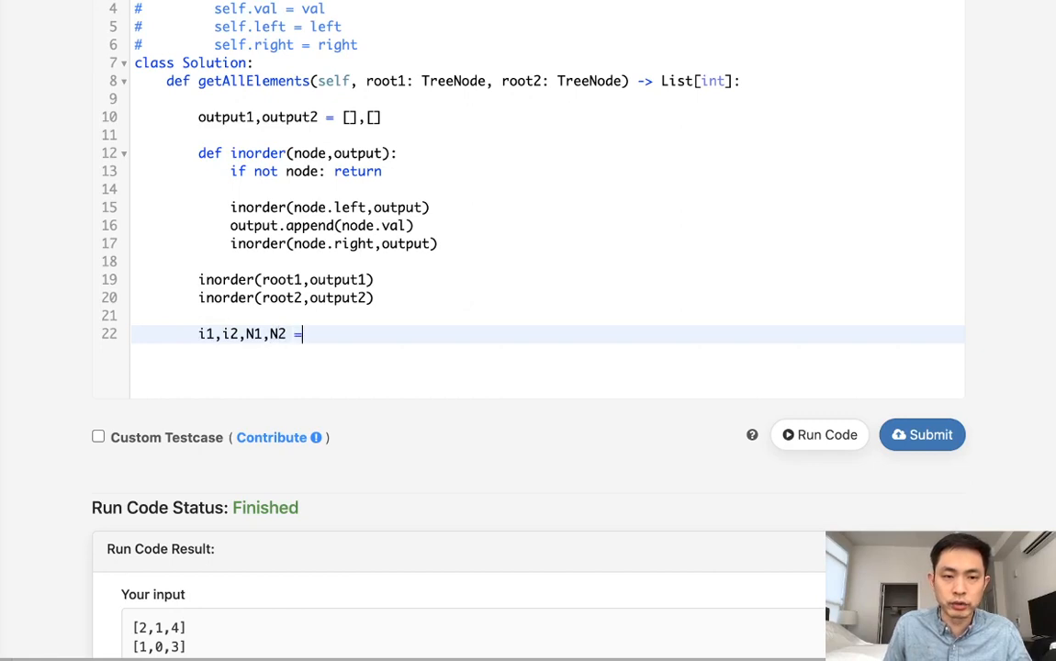
type("0,0,len(")
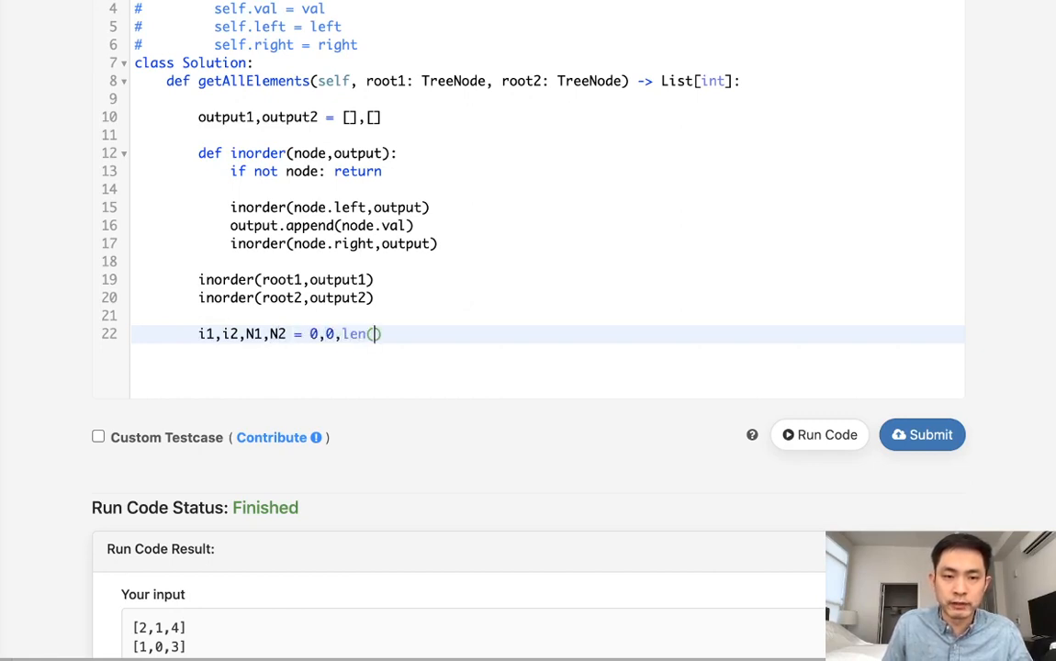
type("output1")
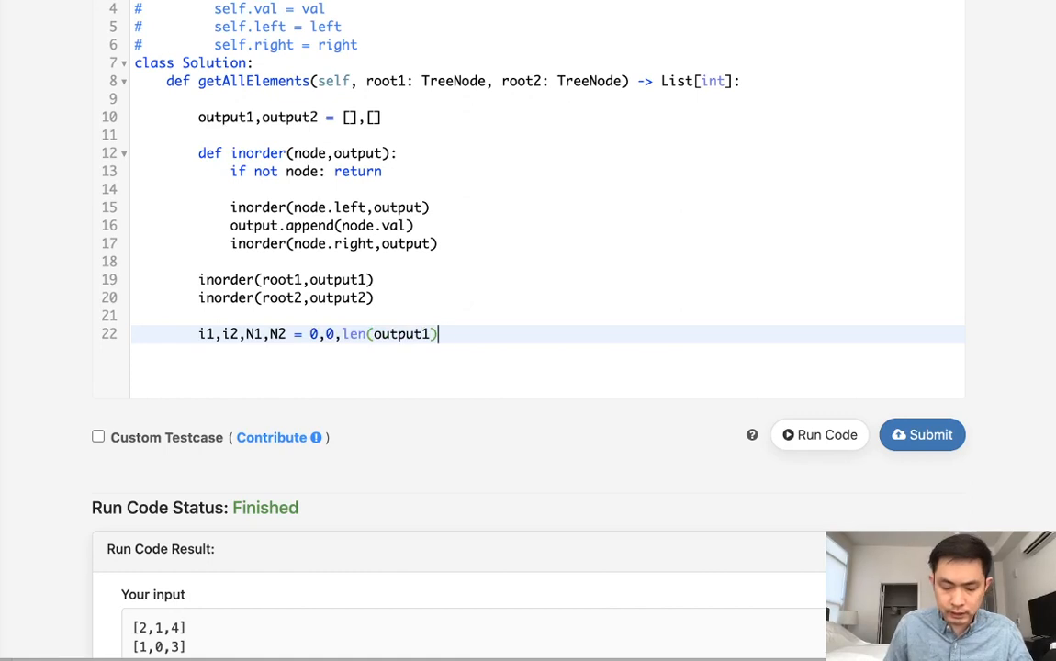
type(",lenoutpu")
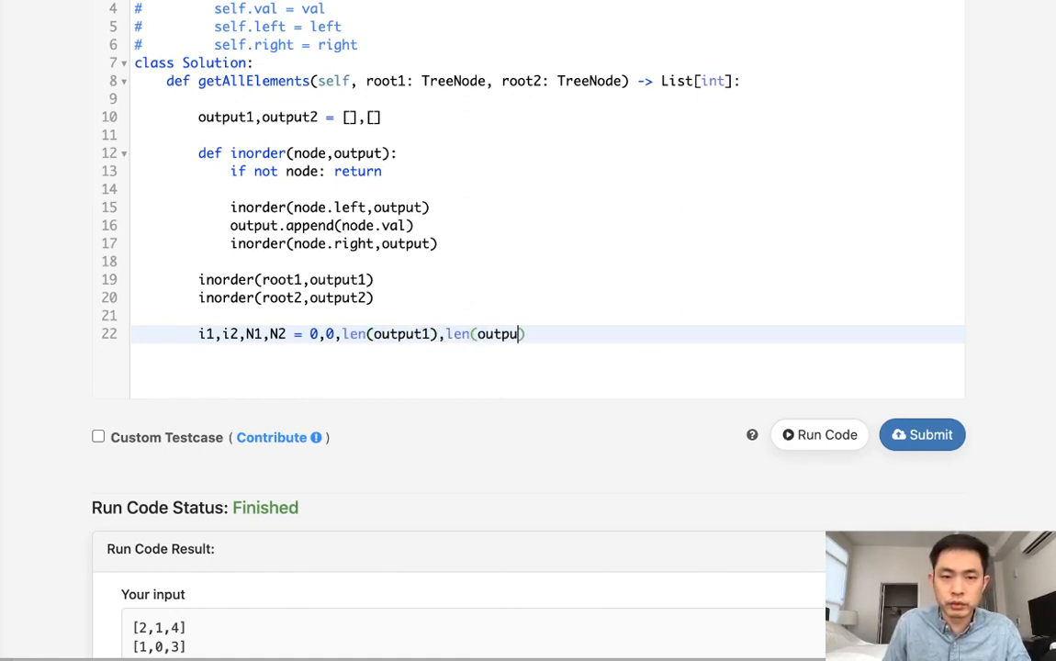
scroll("down", 3)
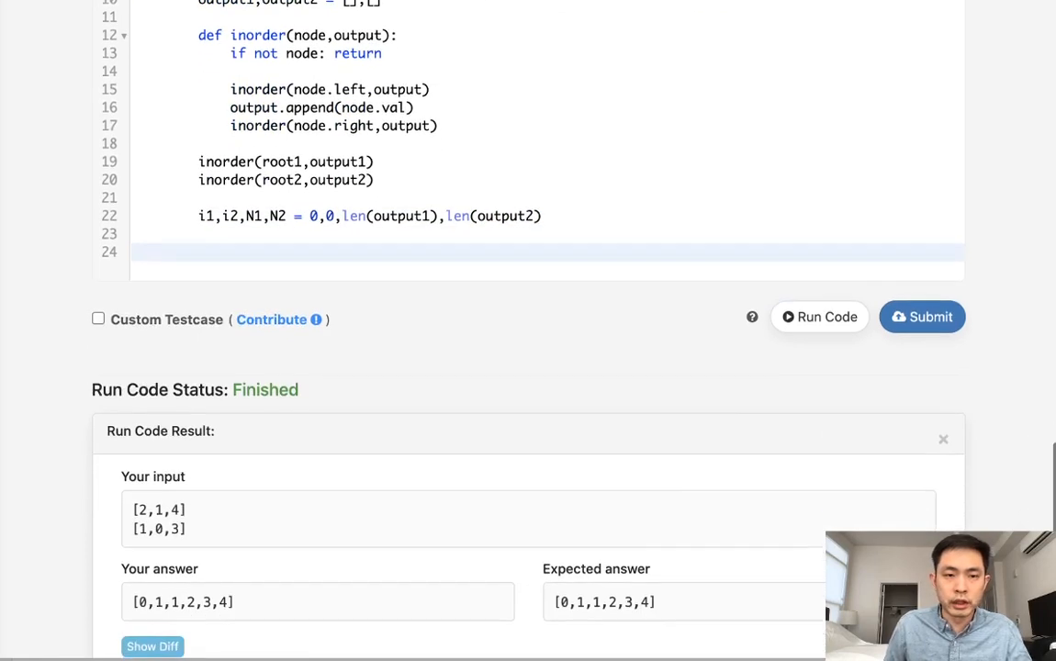
Step: Write 'while i1<N1 and i2<N2:' and the comparison of output1[i1] against output2[i2]
type("while i1<N1")
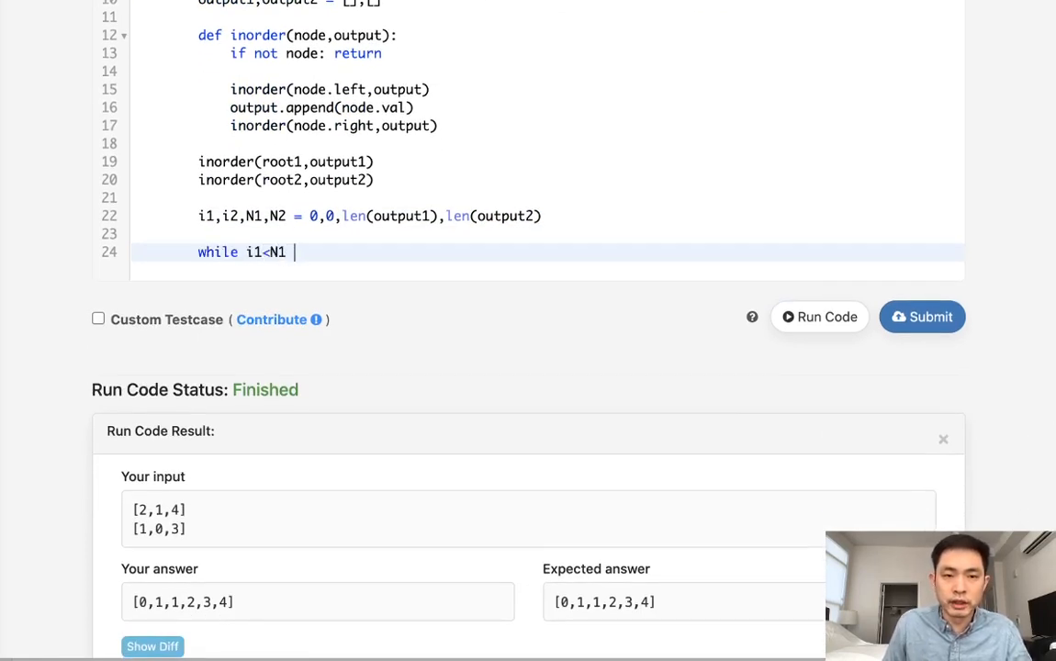
type("and i2<N")
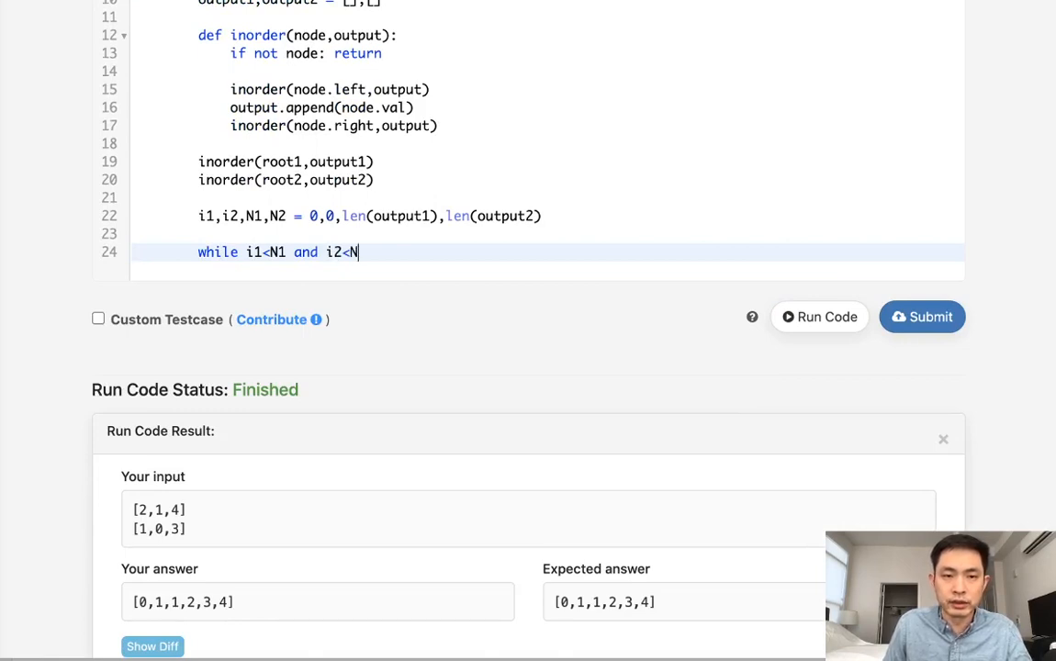
type("2:")
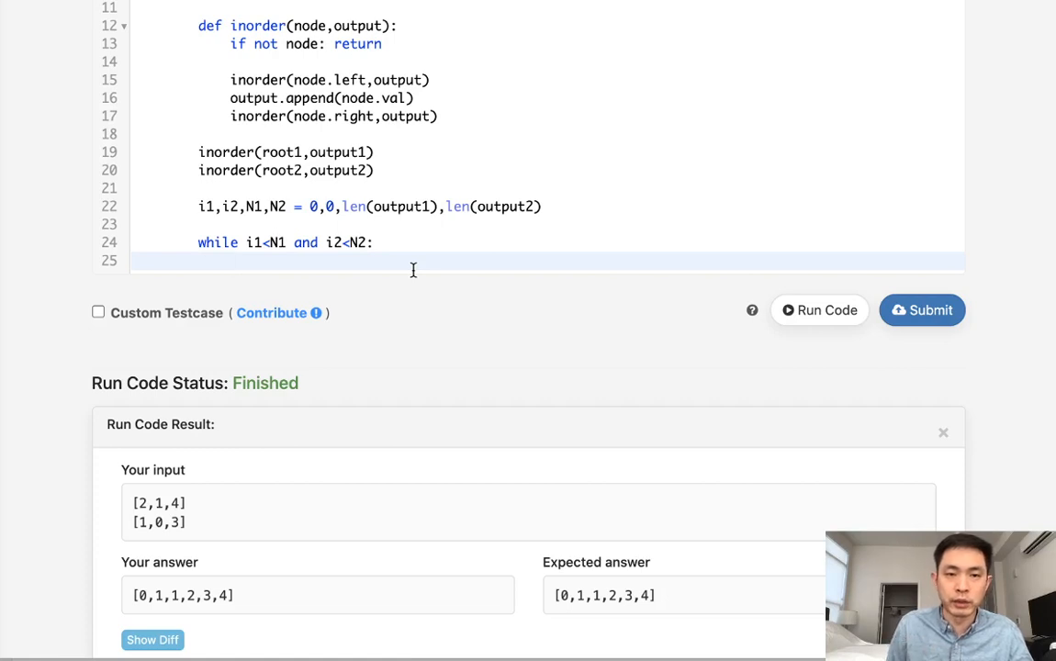
type("if")
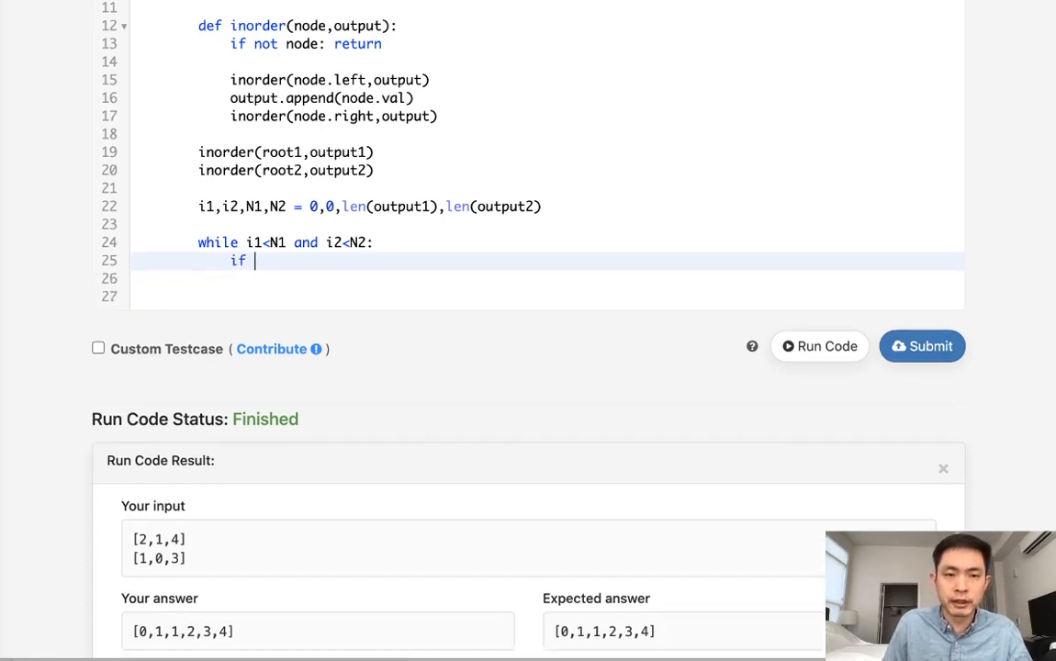
type("output1[i]")
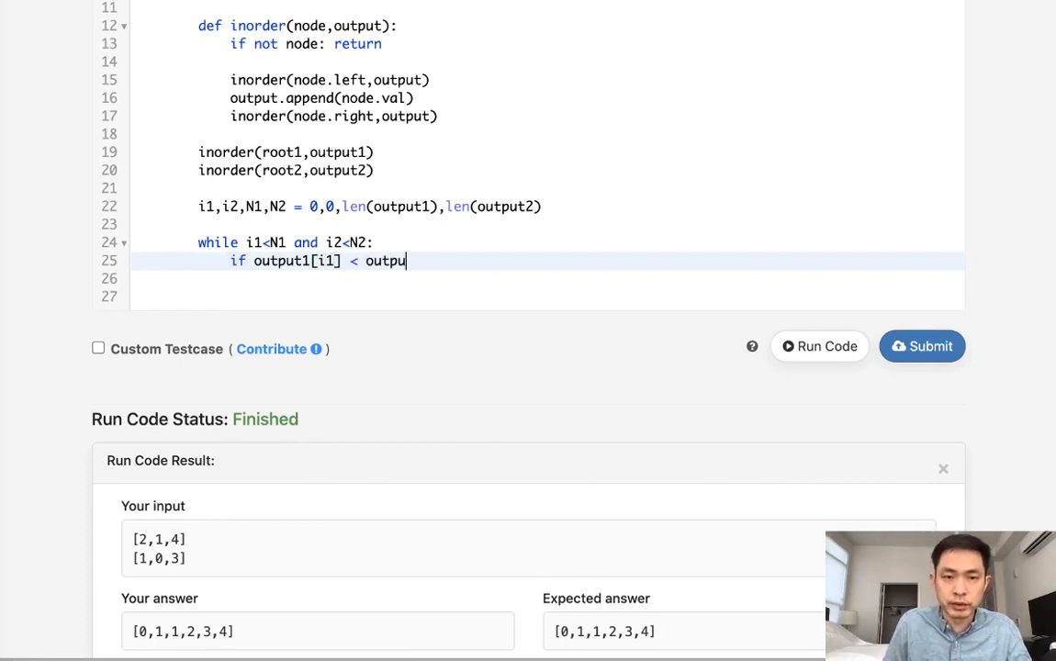
type("2[]")
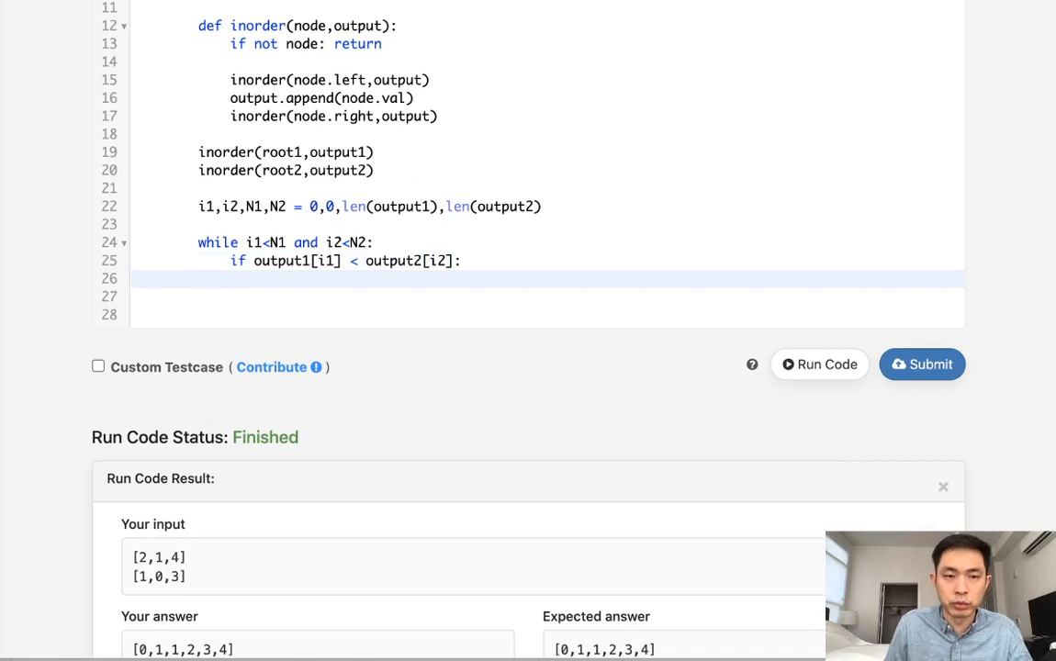
Step: Append output1[i1] and increment i1 in the if branch, else append output2[i2] and increment i2
type("output")
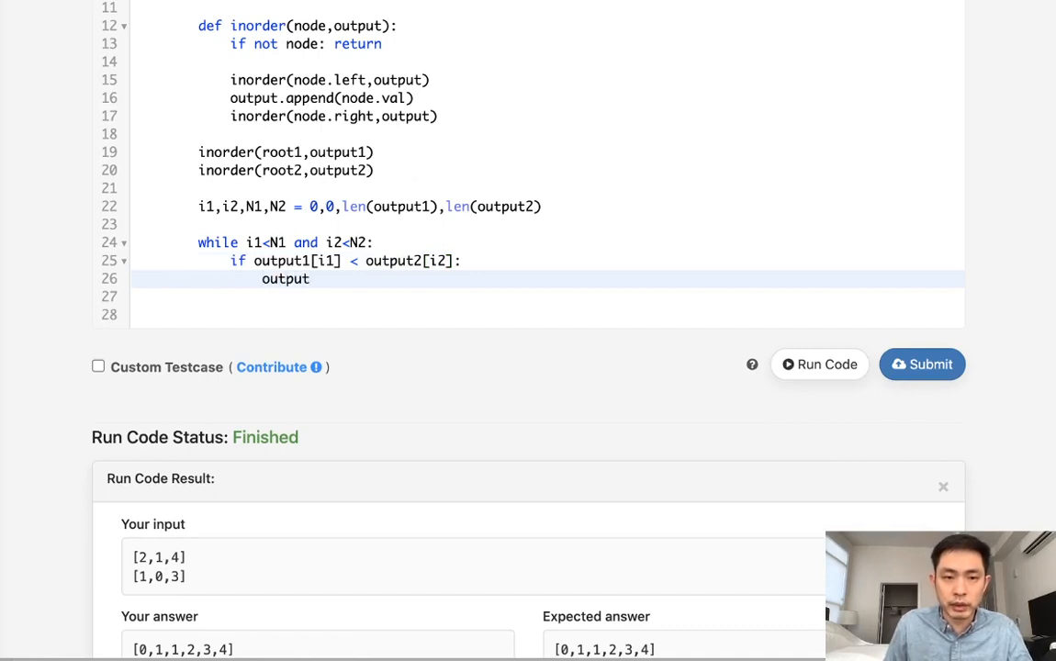
type(".append()")
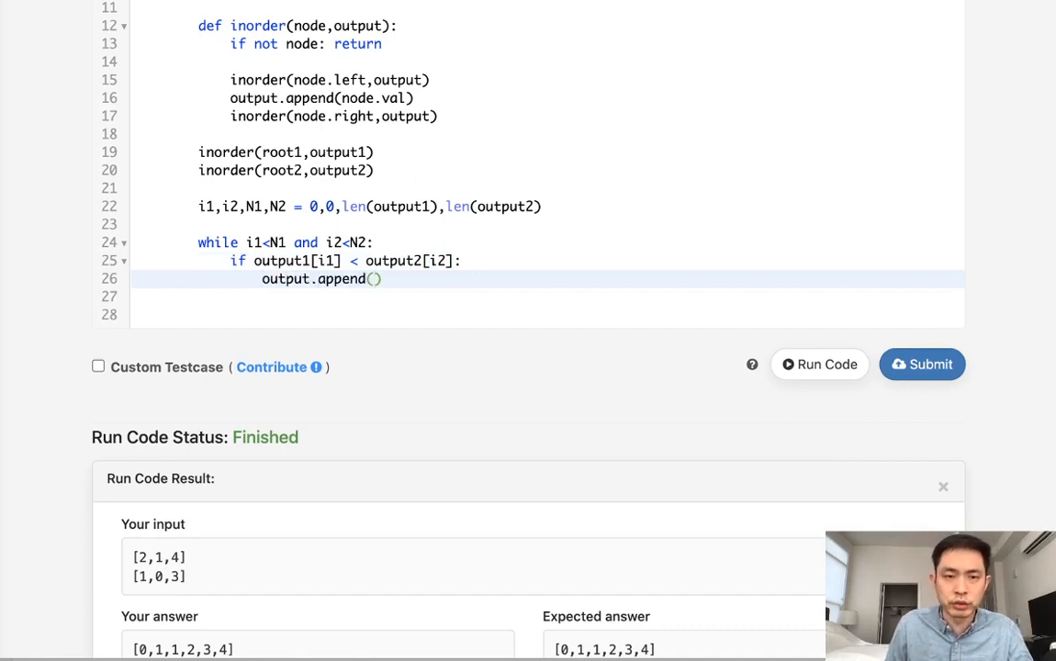
type("output1p")
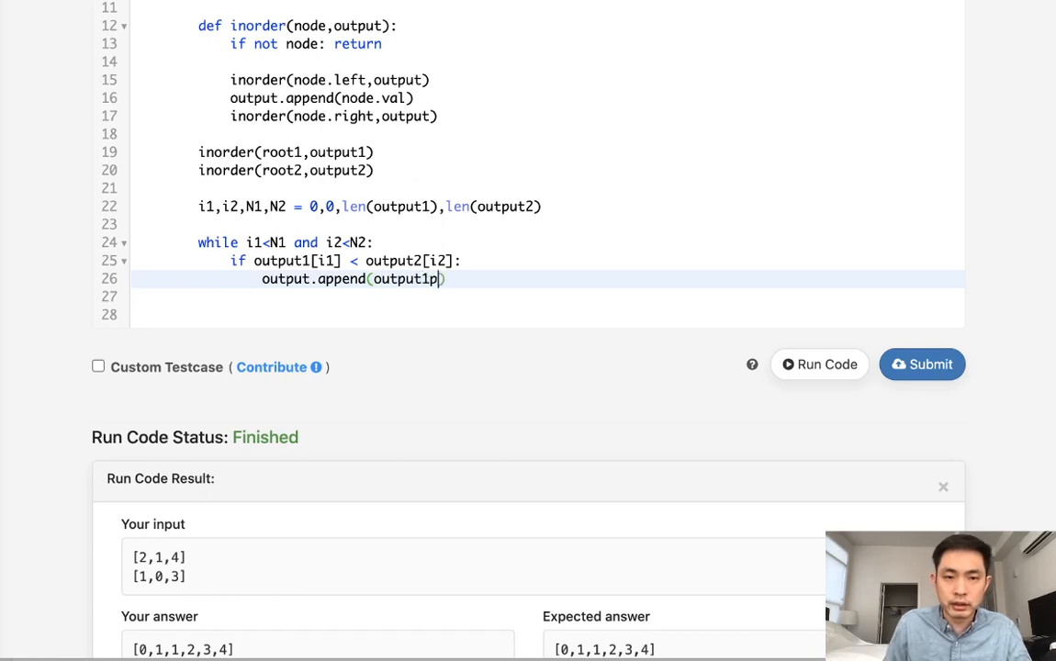
type("[i1]")
left_click(547, 296)
type("it")
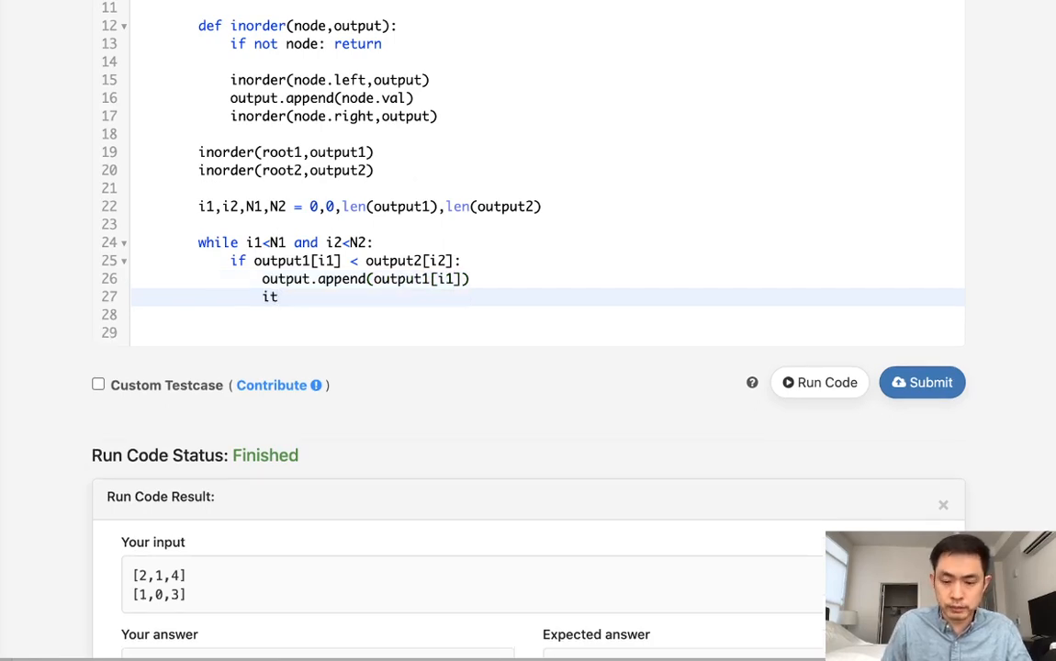
type("1+=1")
type("output.a")
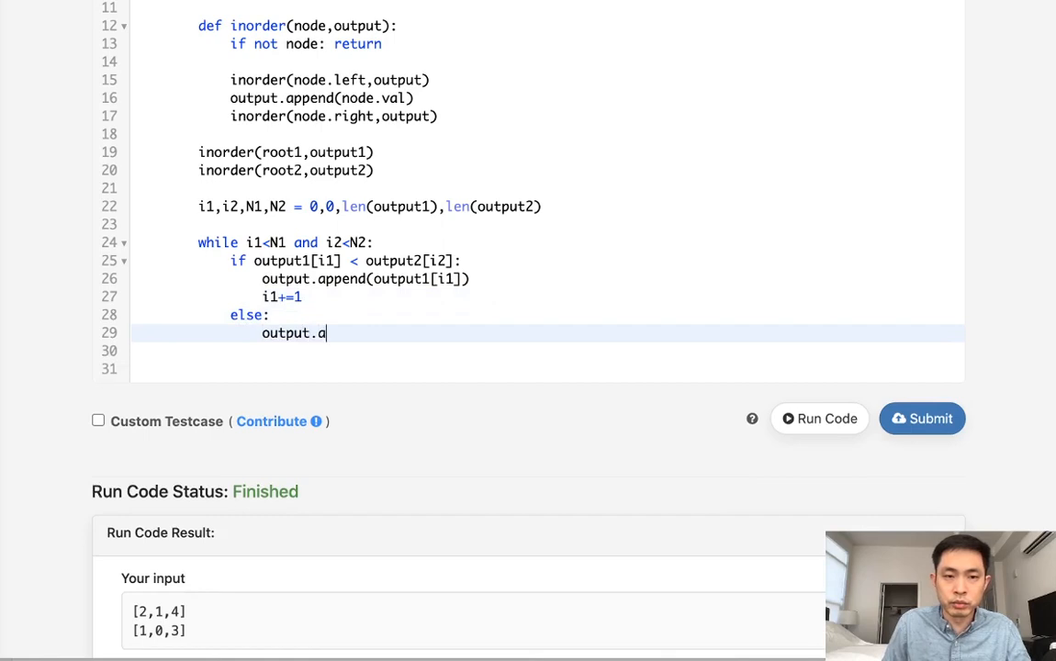
type("ppend(output2)")
left_click(547, 351)
type("i2")
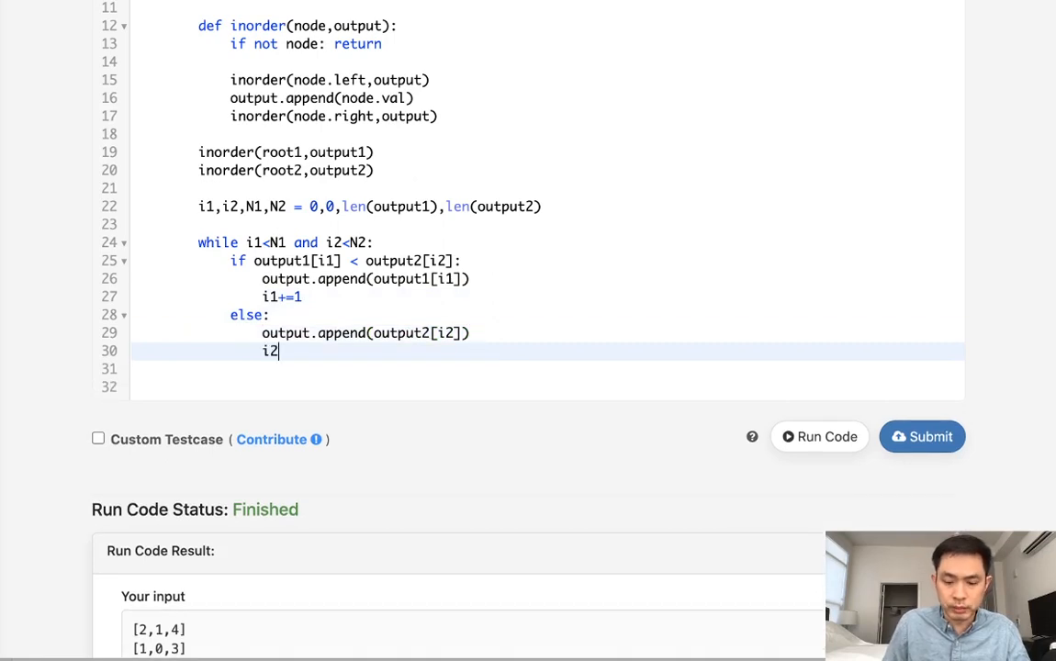
type("+=1")
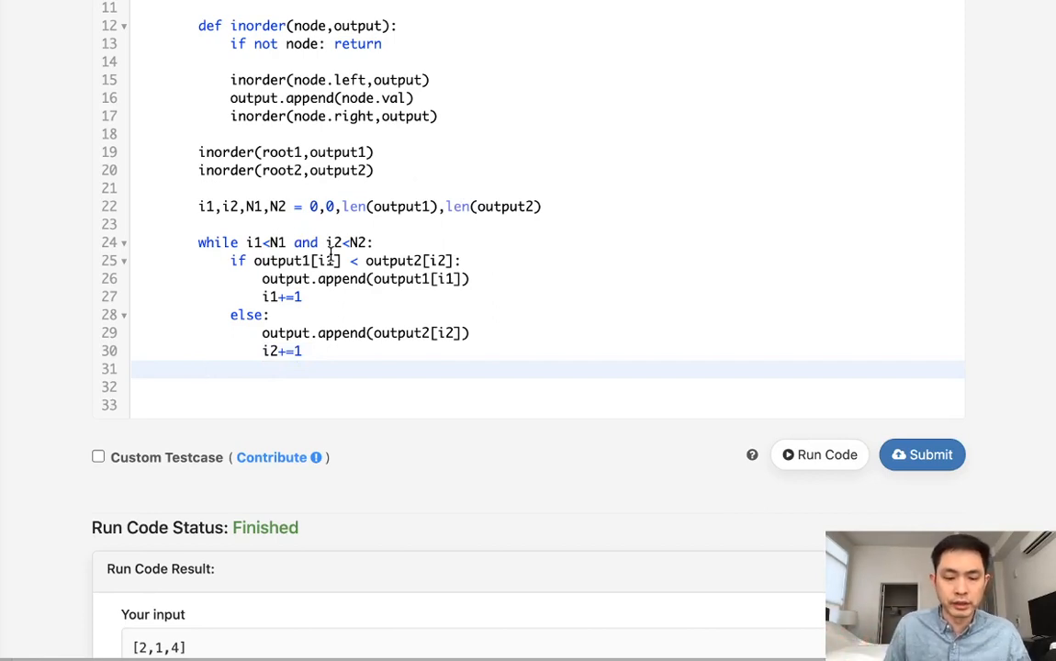
Step: Return output + output1[i1:] + output2[i2:] to include both leftover tails
type("return")
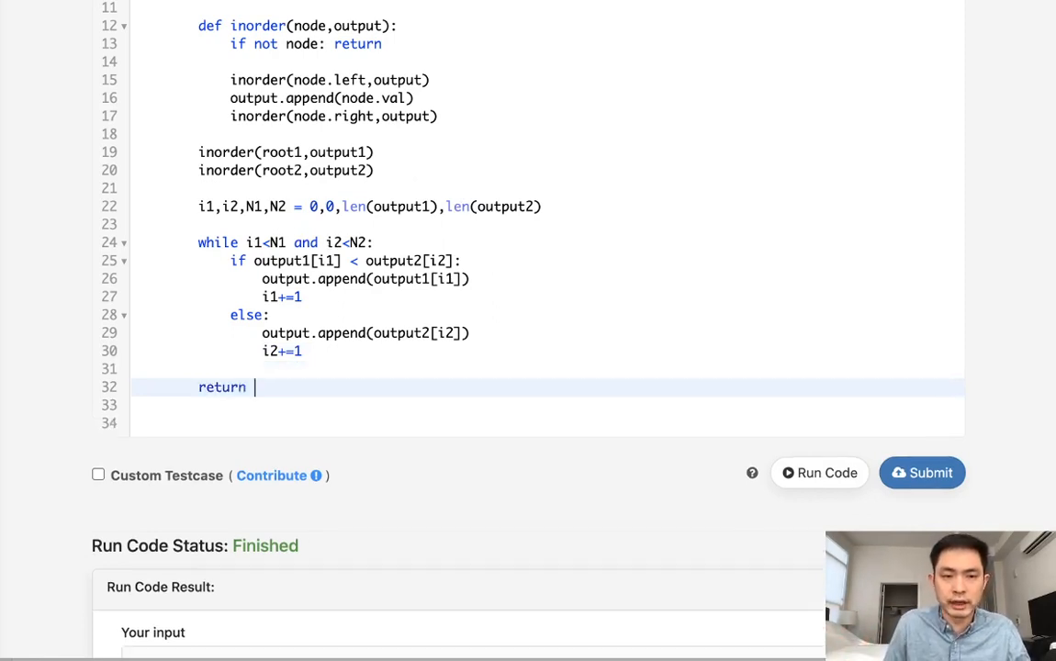
type("output")
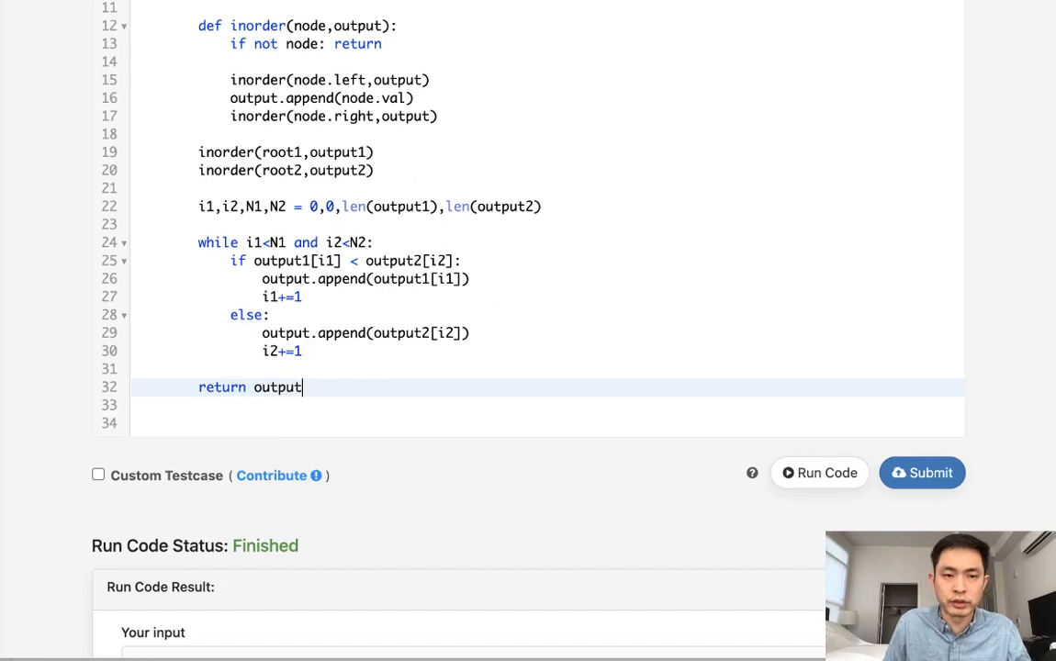
type("+")
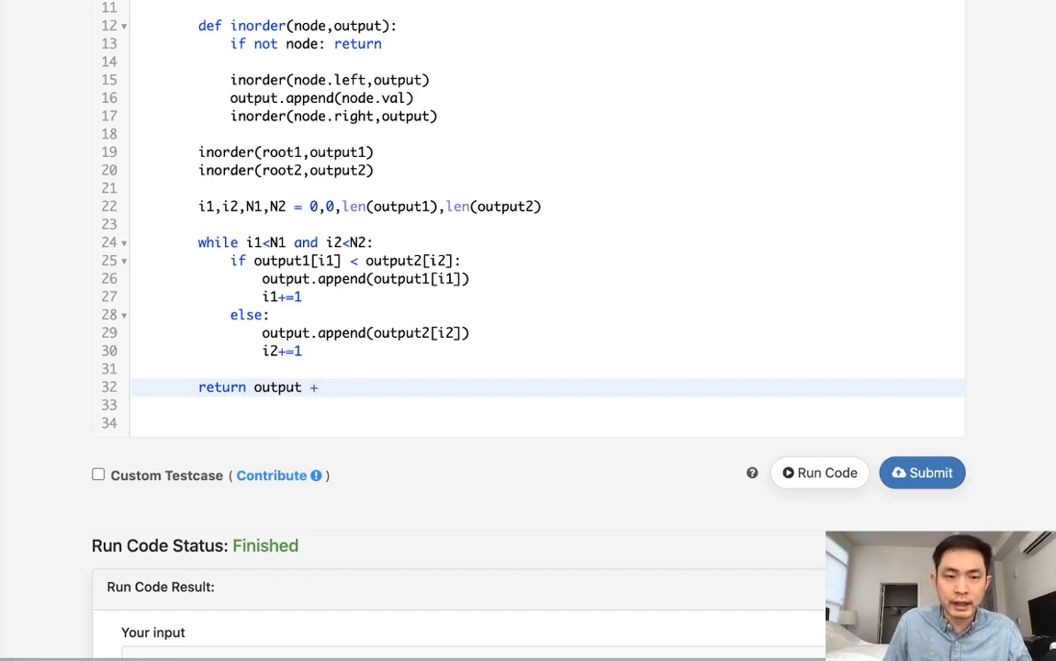
type("out")
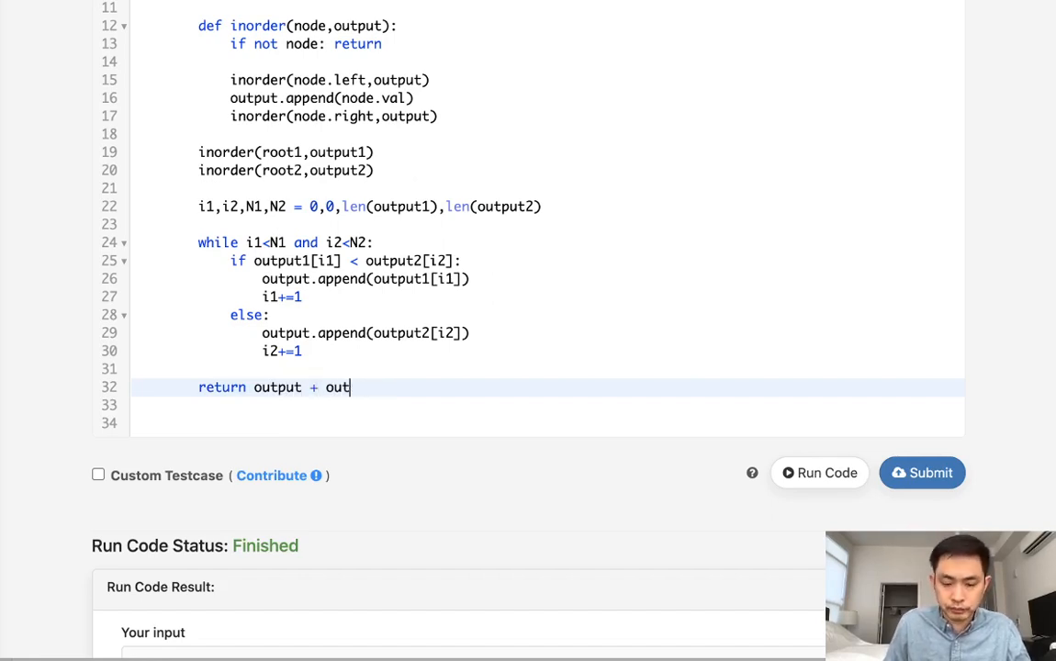
type("put1[]")
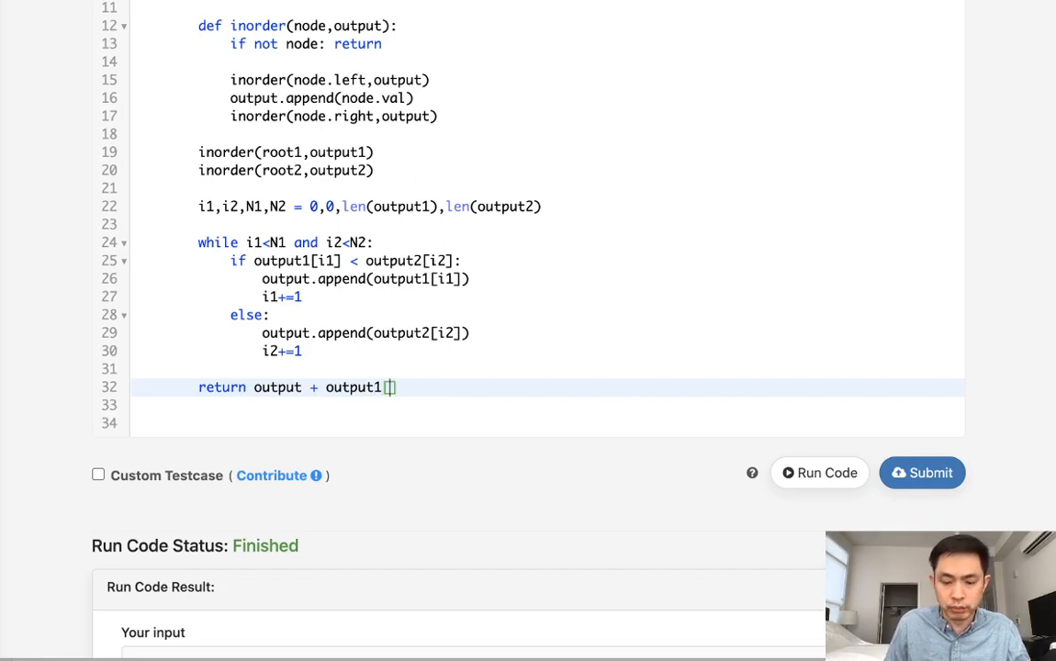
type("i1:")
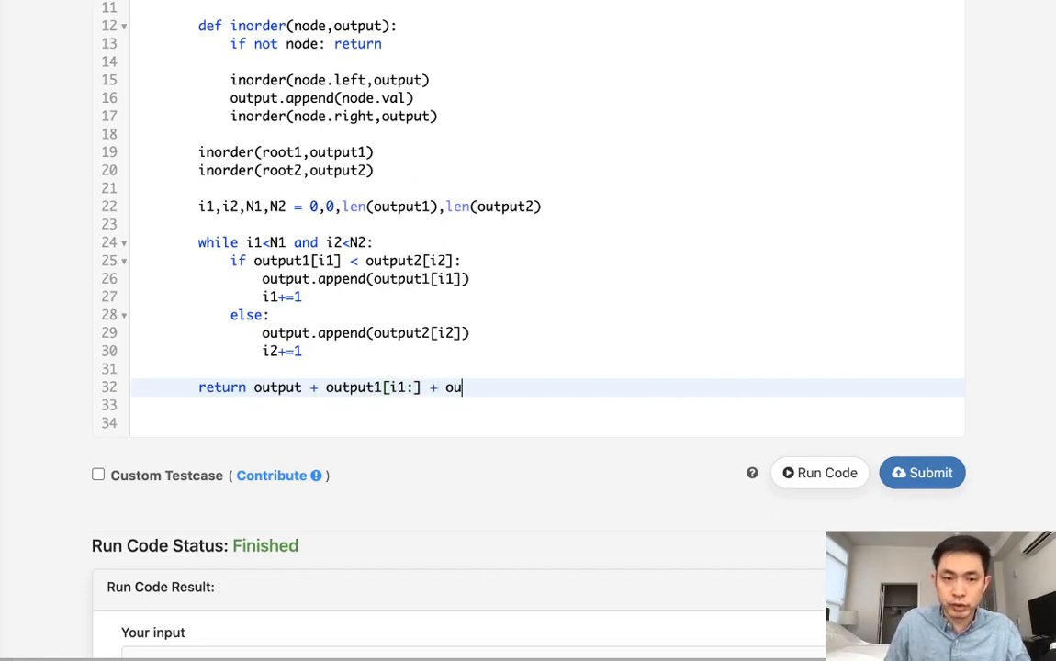
type("tput2[")
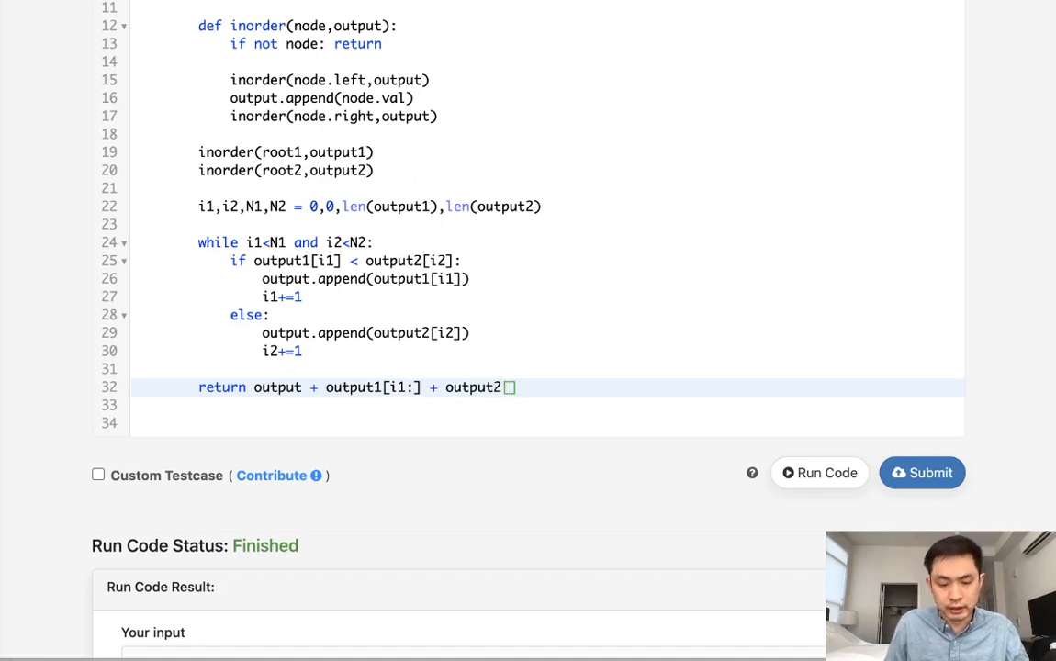
type("i2:")
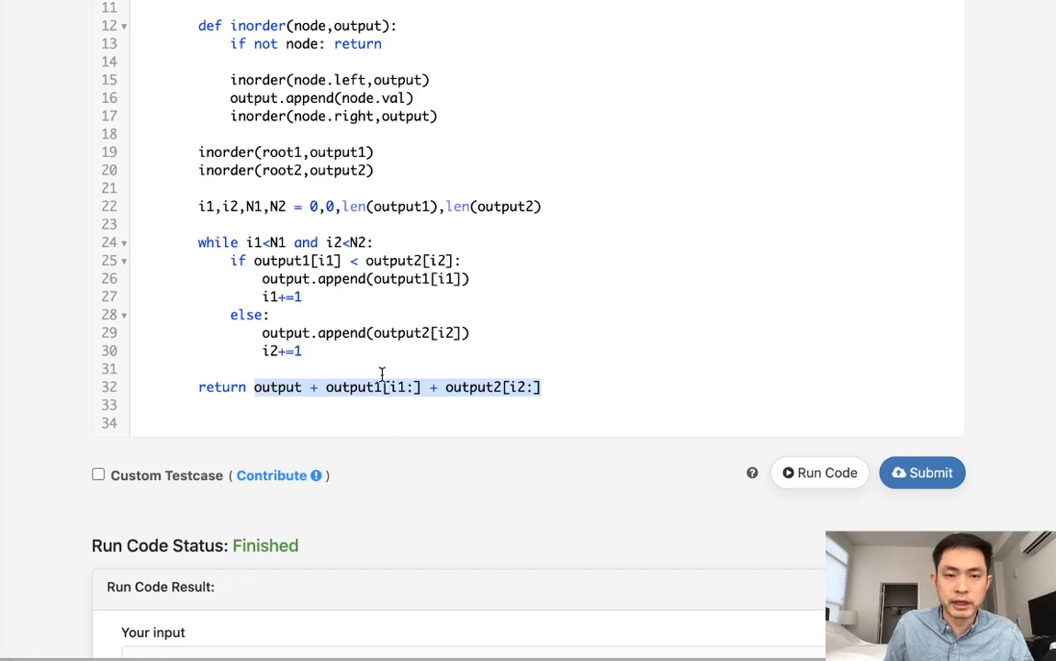
Step: Add output = [] before the while loop, run the code on the sample, and submit the solution
left_click(282, 224)
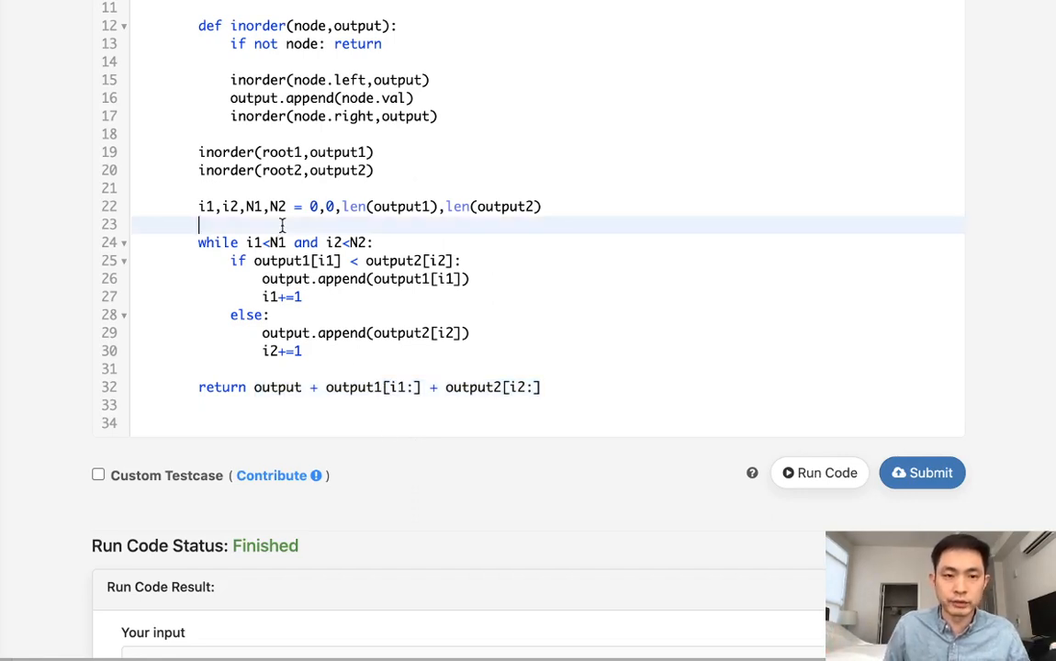
type("output = [")
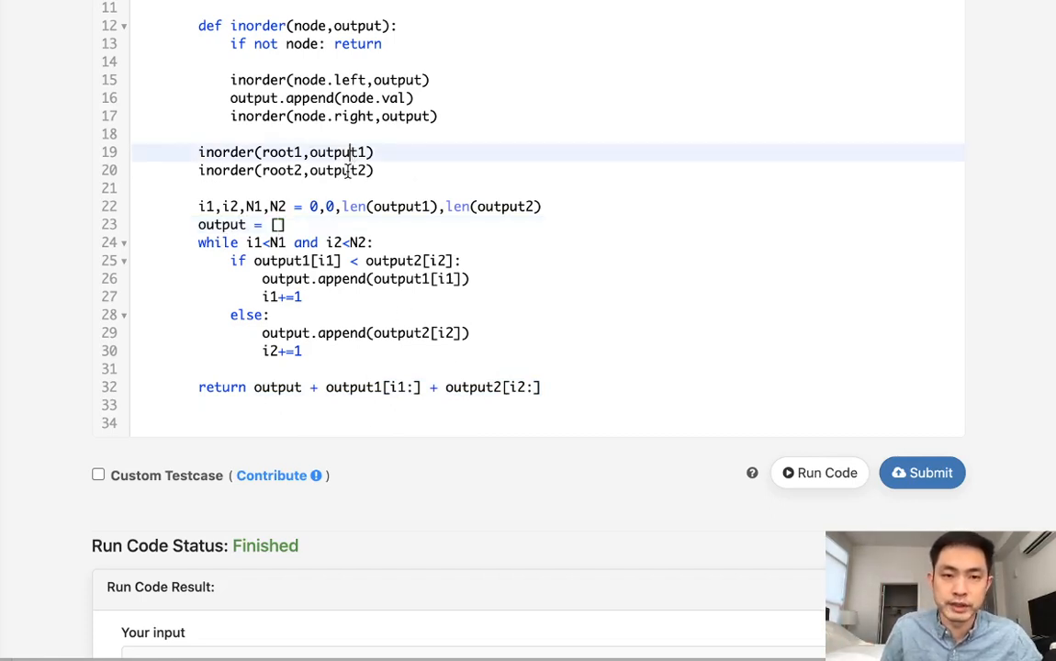
left_click(819, 474)
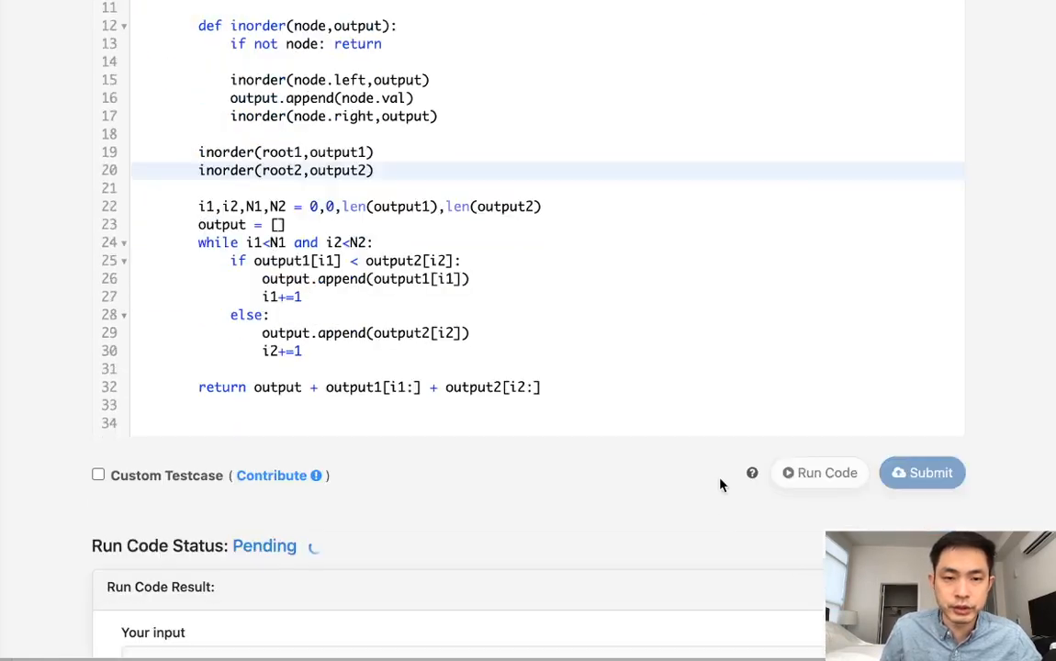
left_click(819, 474)
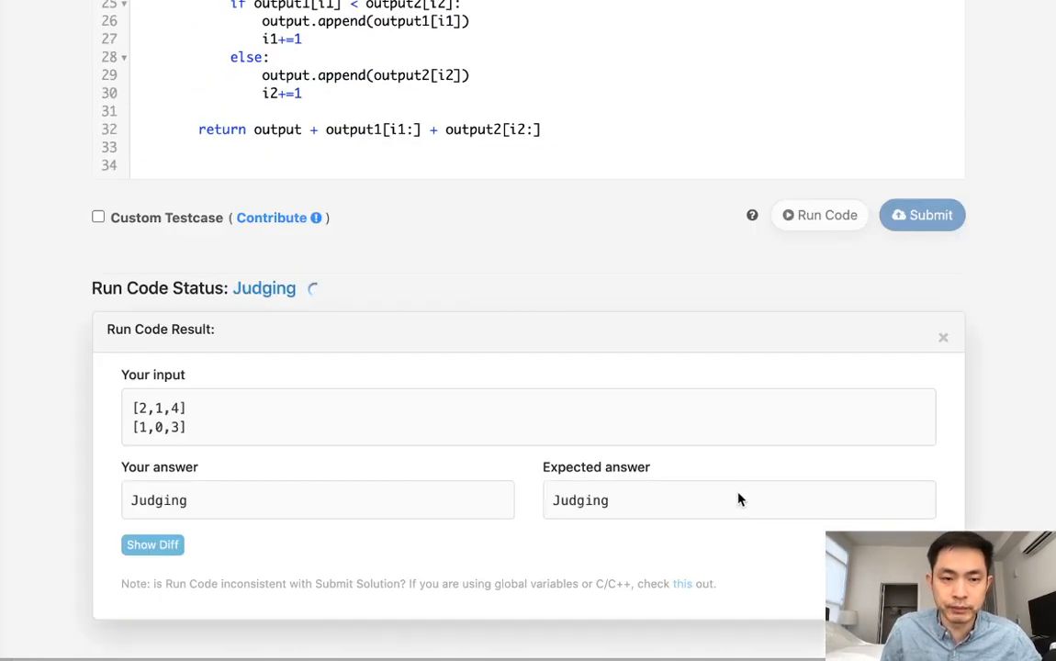
left_click(922, 215)
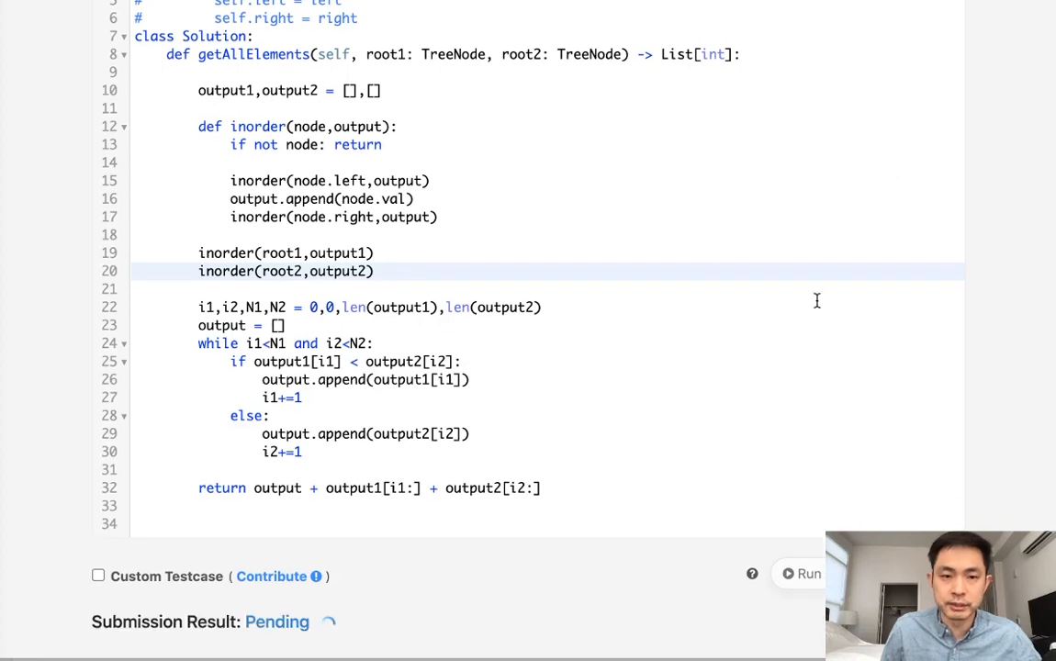
mouse_move(704, 444)
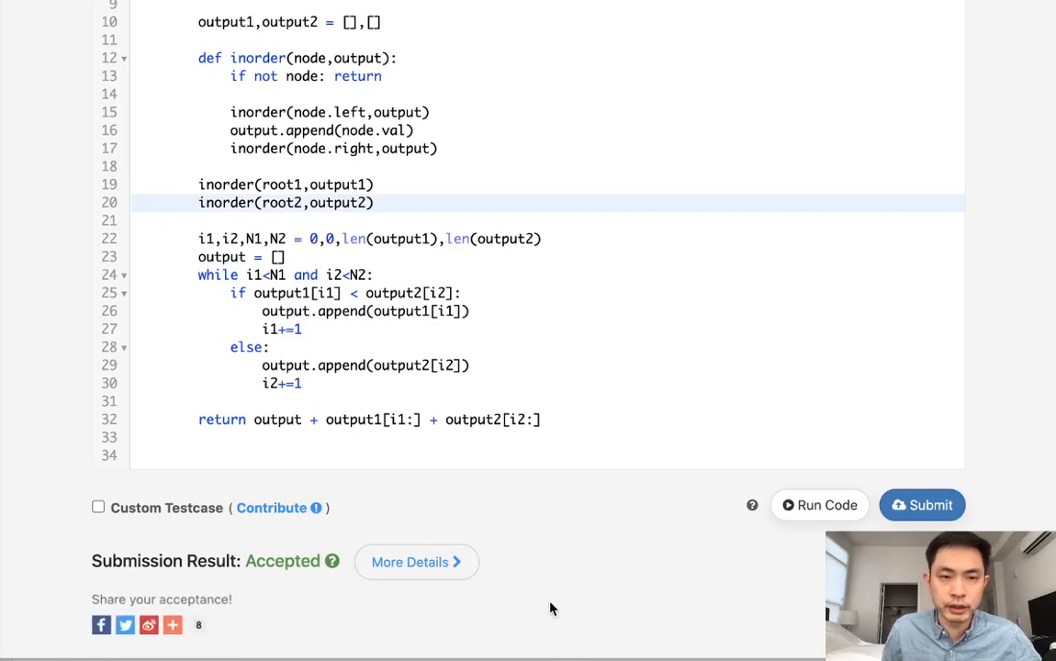
mouse_move(448, 426)
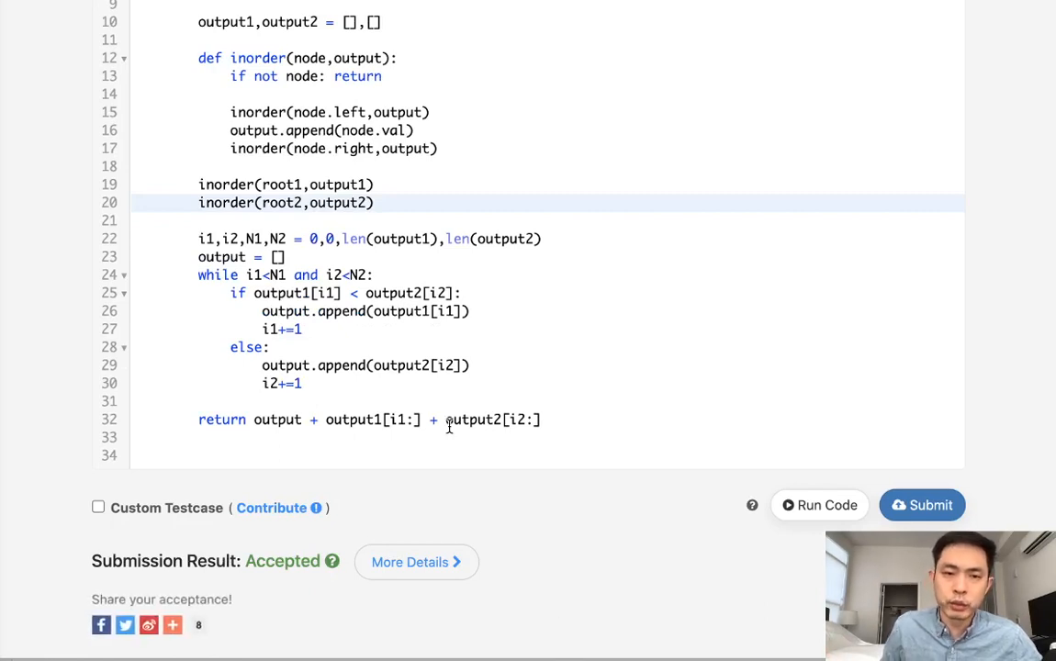
mouse_move(231, 426)
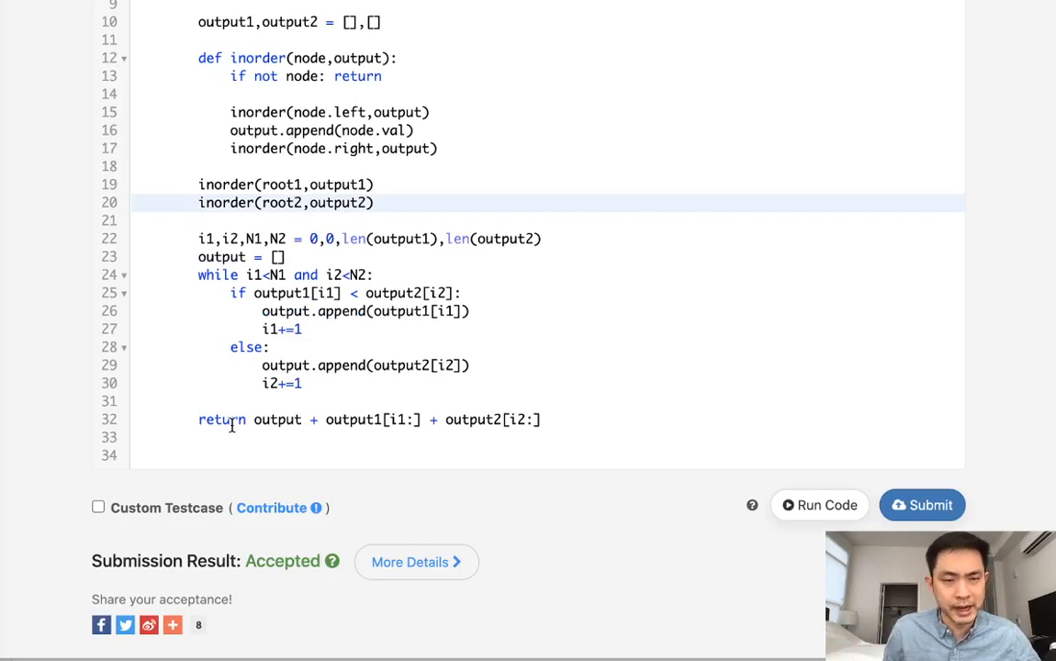
mouse_move(439, 406)
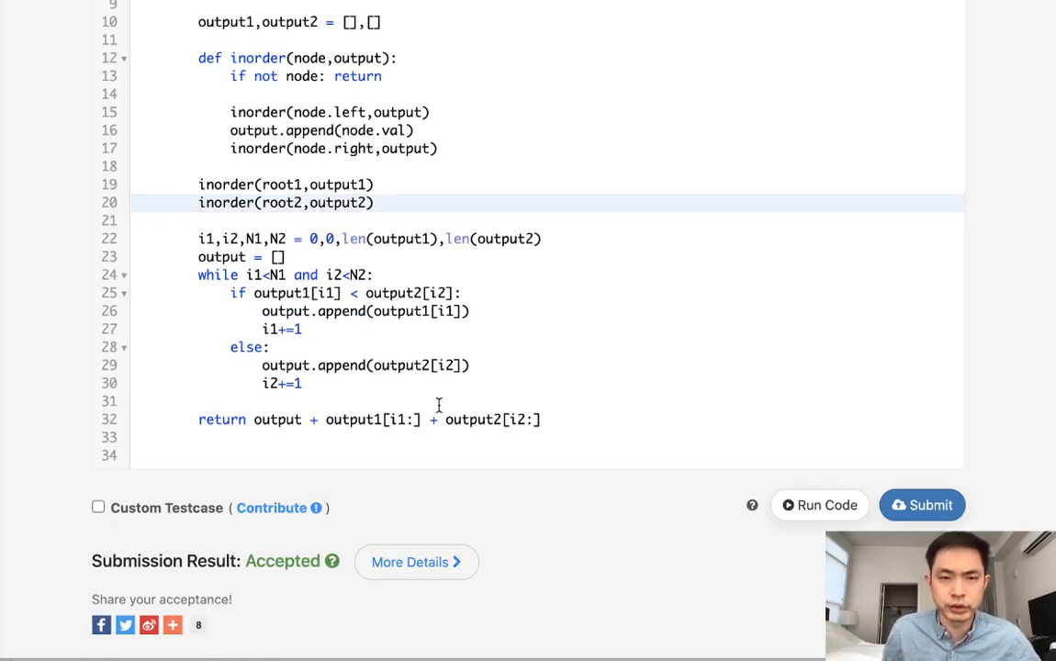
mouse_move(396, 410)
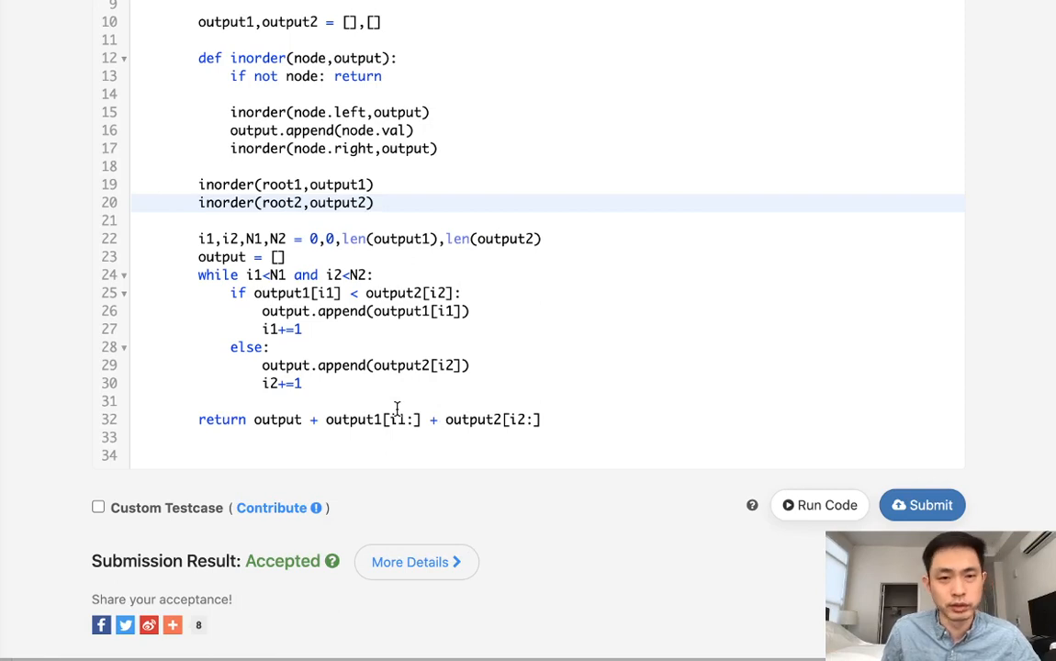